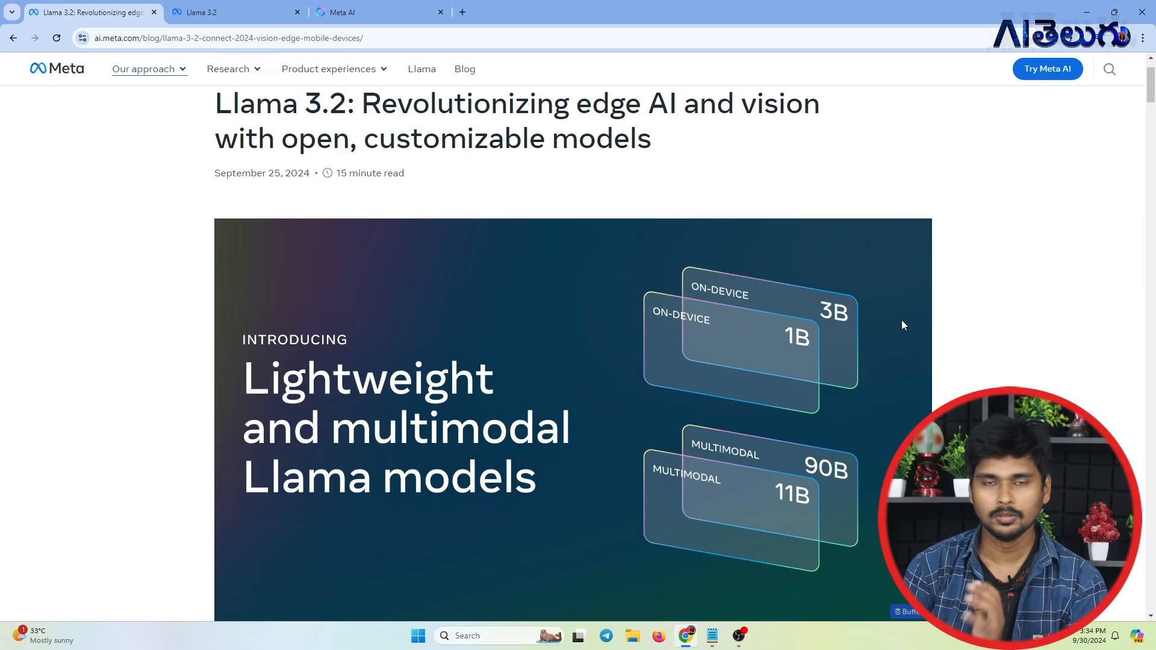
mouse_move(689, 277)
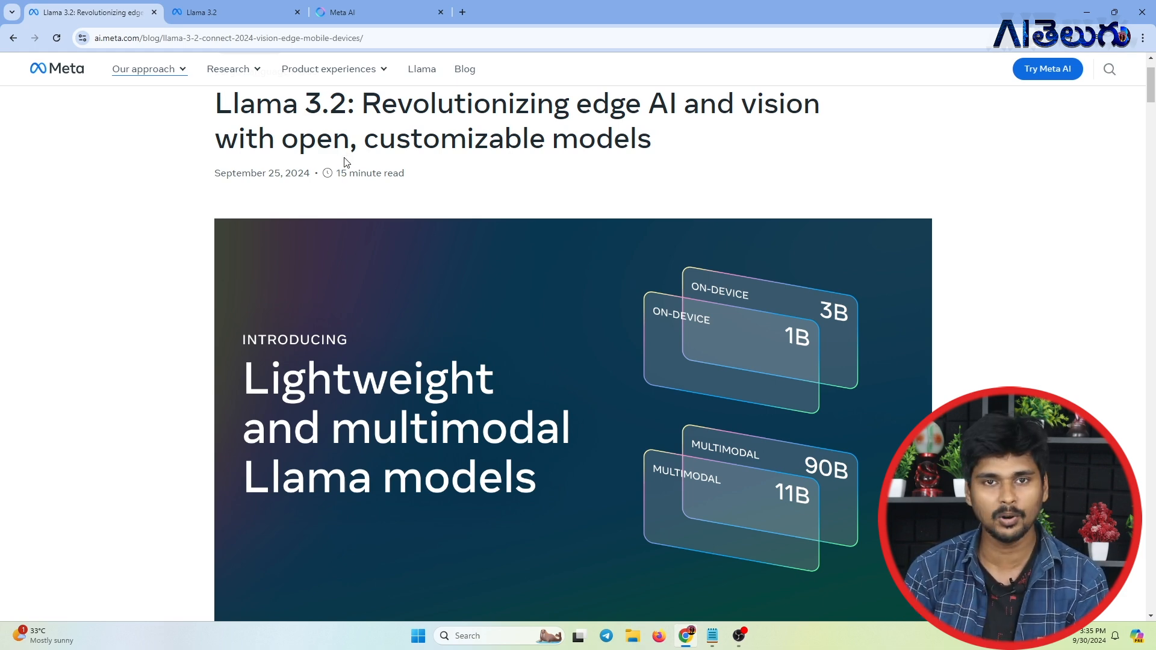
Step: Switch to Meta AI and reopen the saved 'Olympics 2024' conversation with its Python odd-number code
scroll("down", 3)
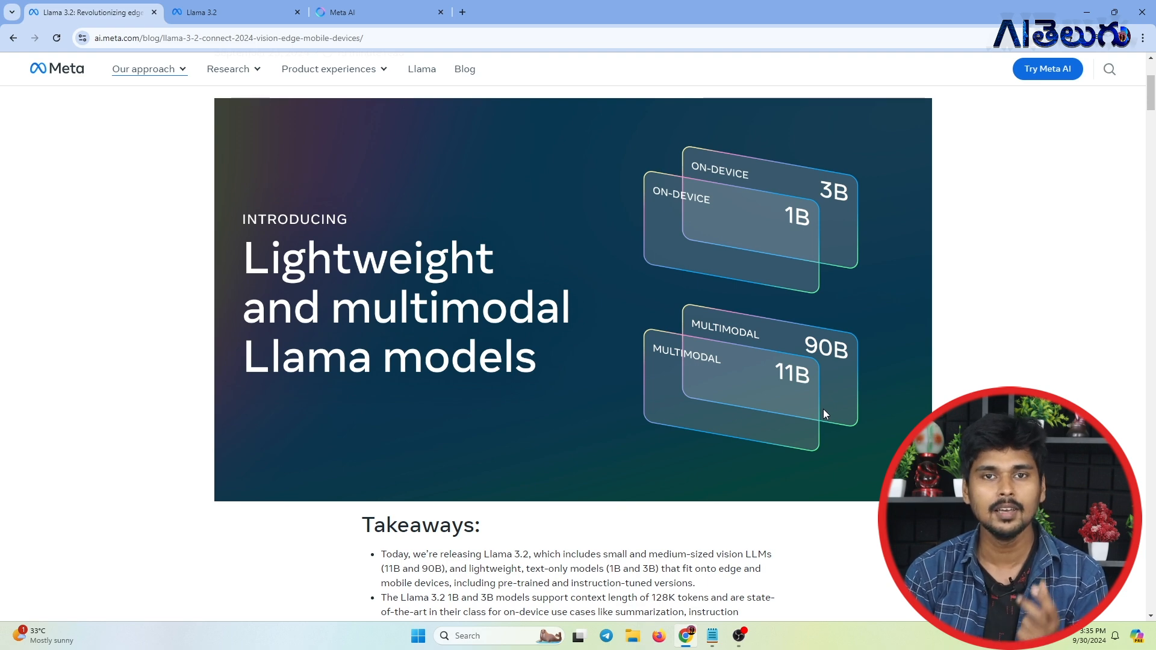
mouse_move(774, 389)
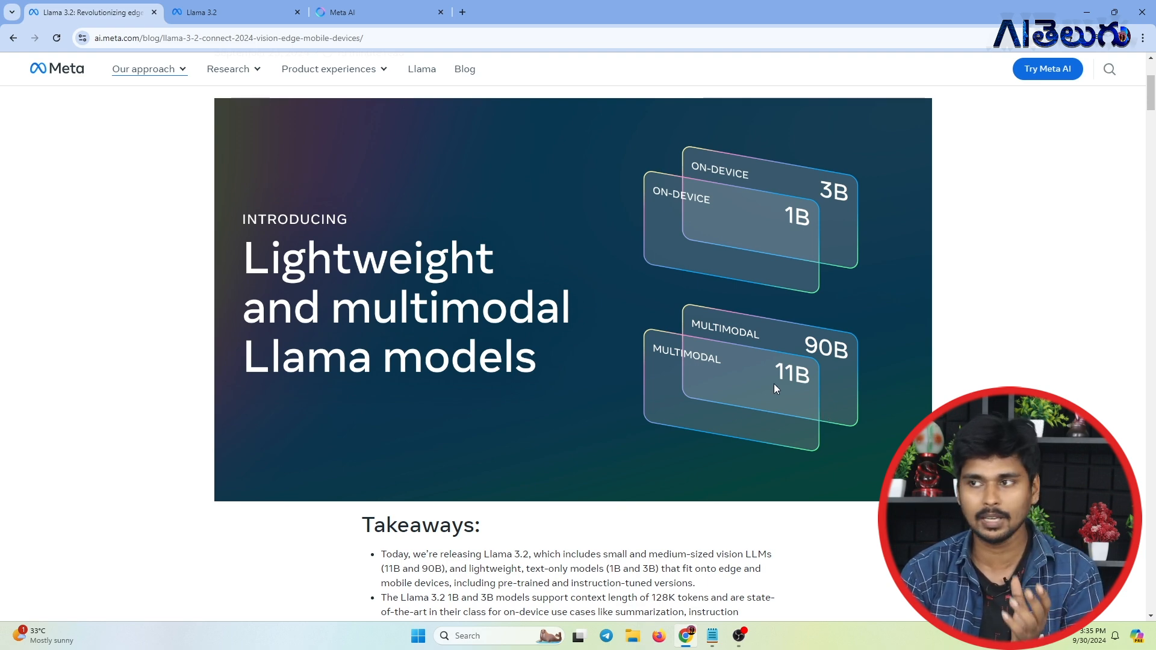
left_click(362, 12)
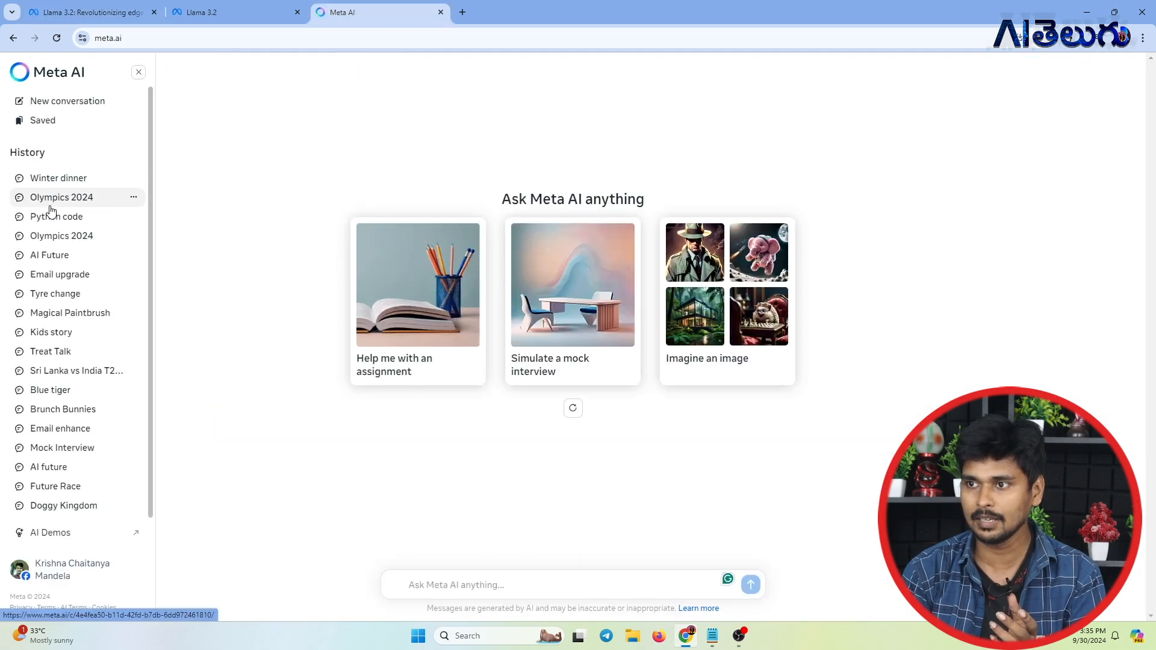
left_click(61, 196)
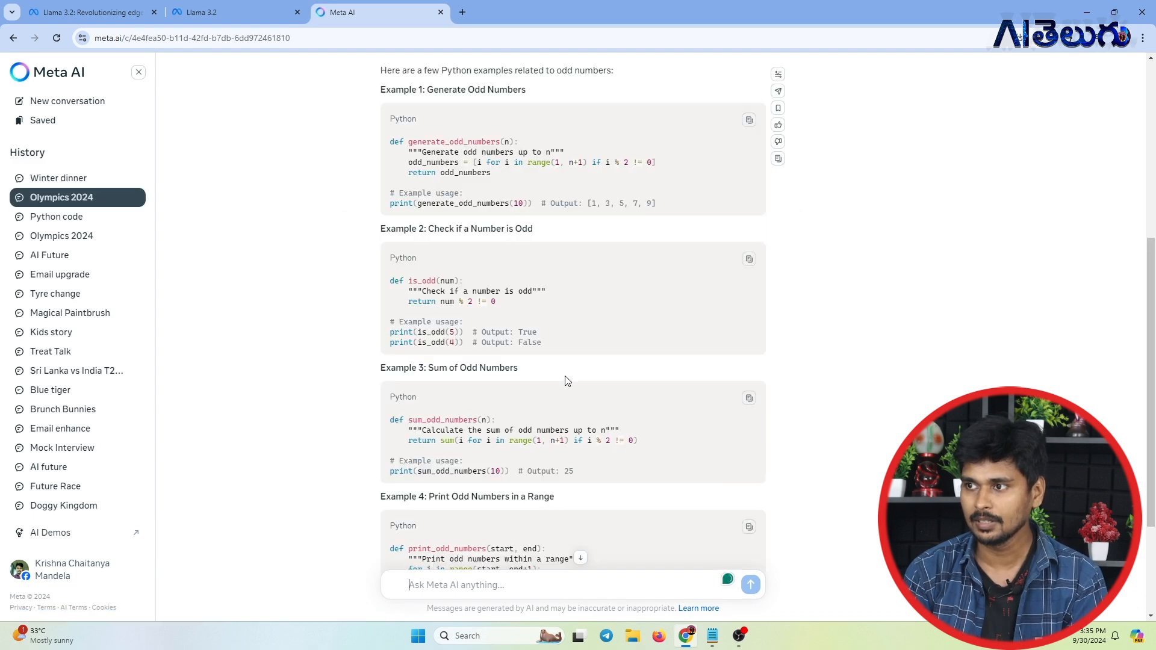
scroll("up", 3)
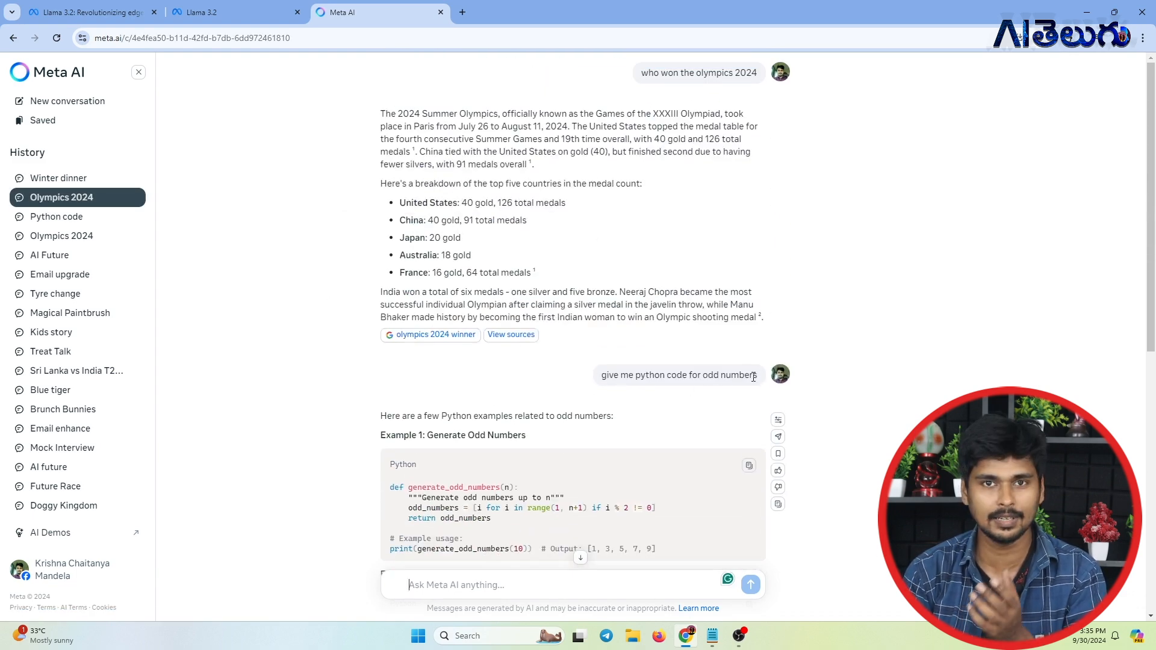
mouse_move(677, 441)
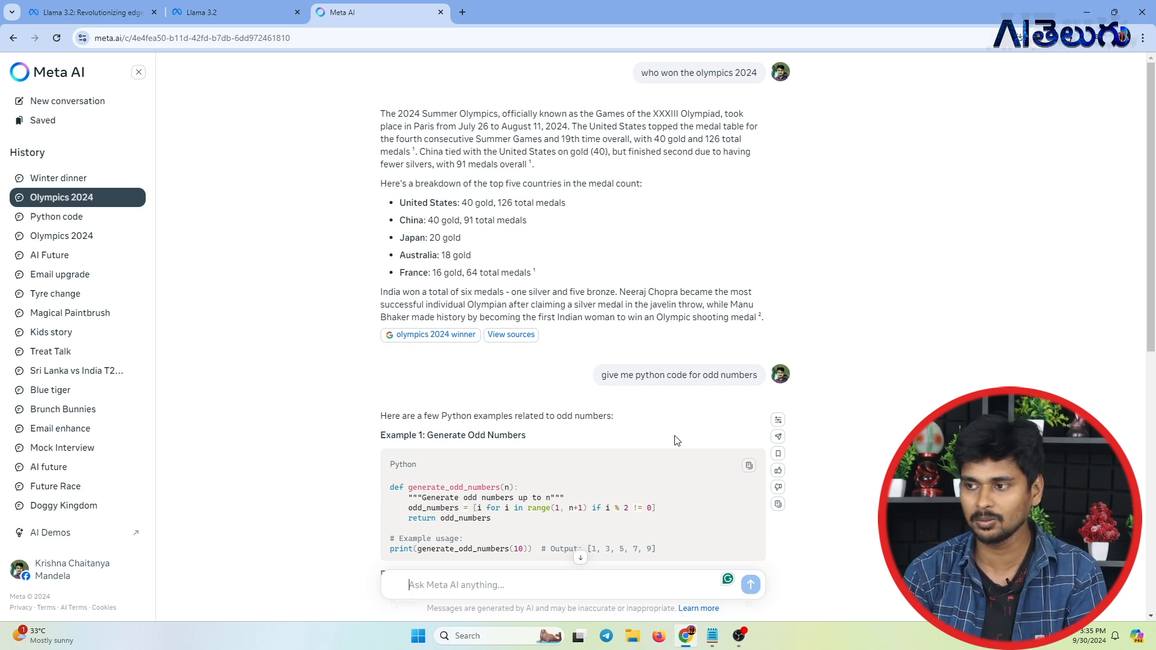
mouse_move(655, 440)
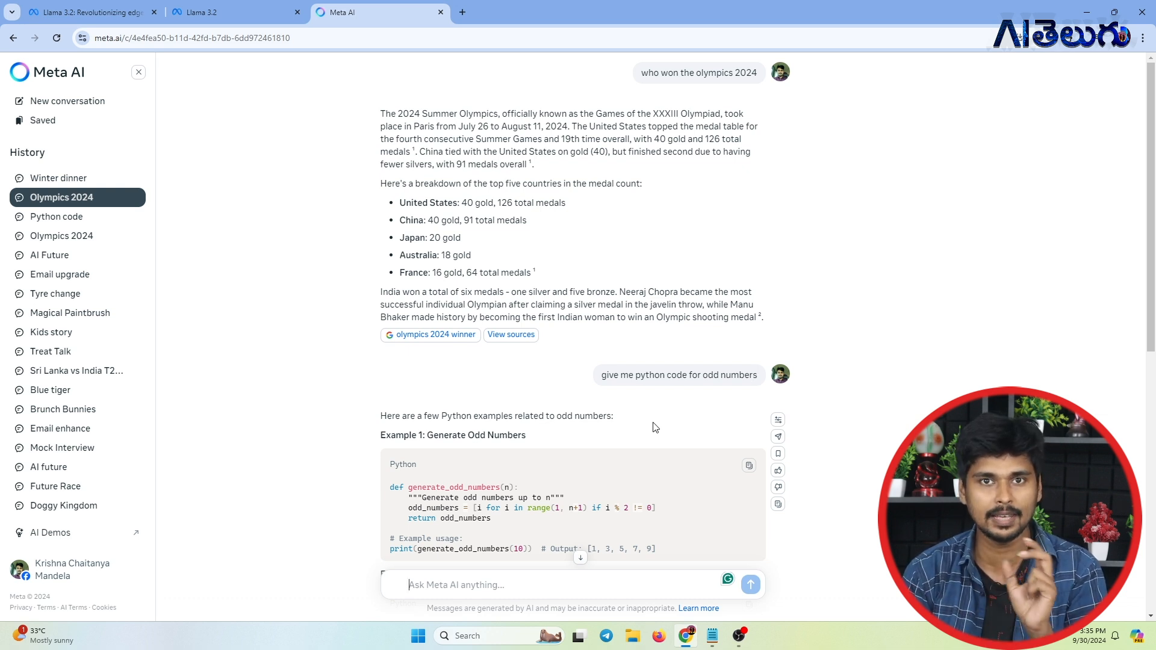
scroll("down", 3)
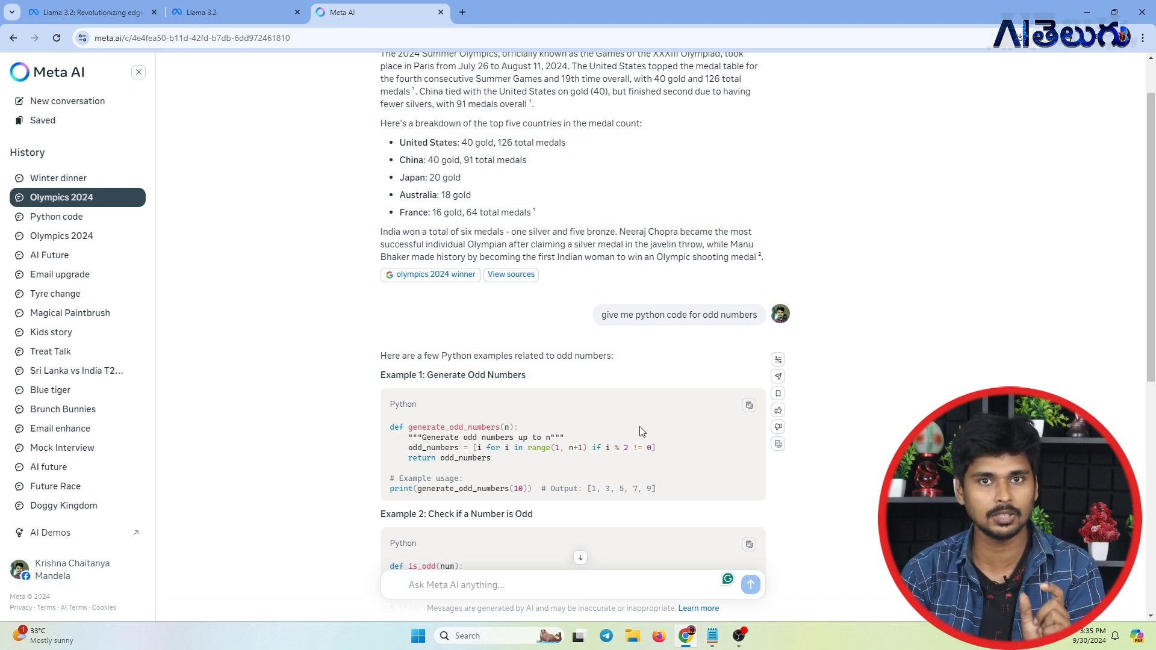
mouse_move(513, 414)
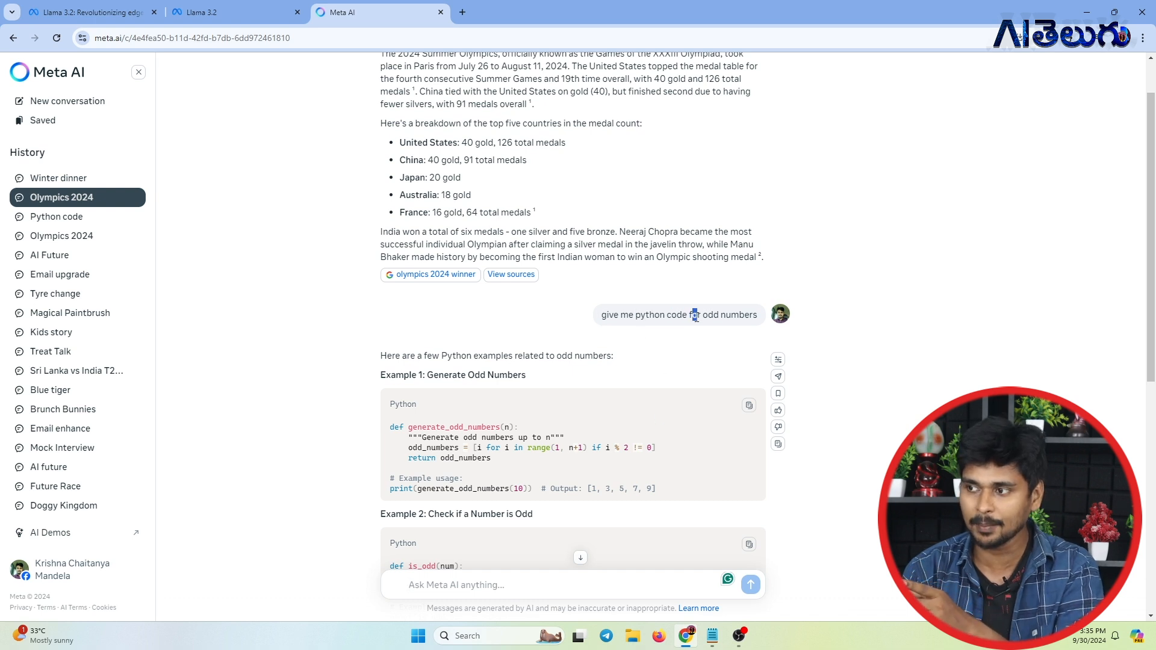
mouse_move(695, 343)
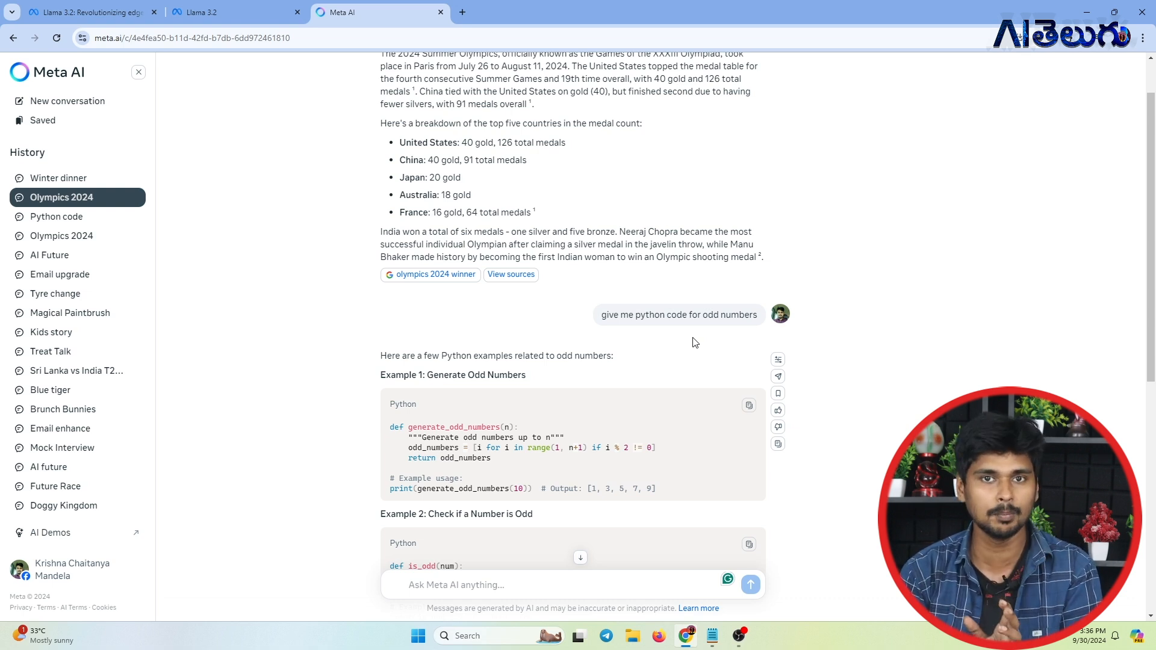
mouse_move(126, 12)
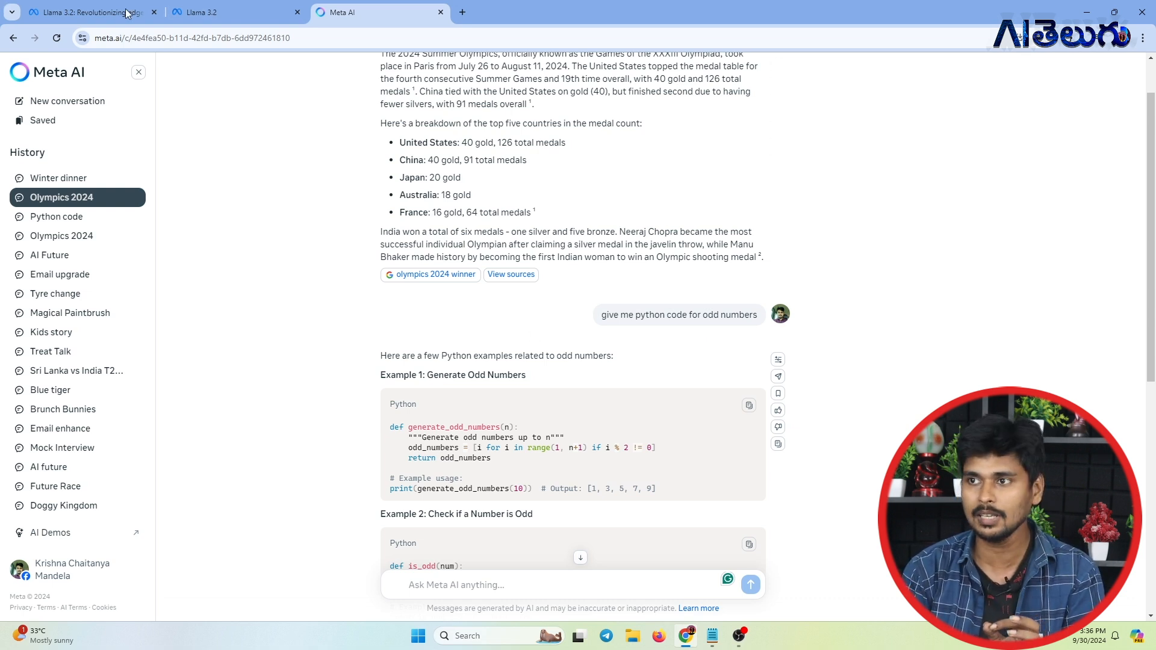
Step: Return to the Llama 3.2 blog tab and scroll into the body past the Takeaways
left_click(88, 12)
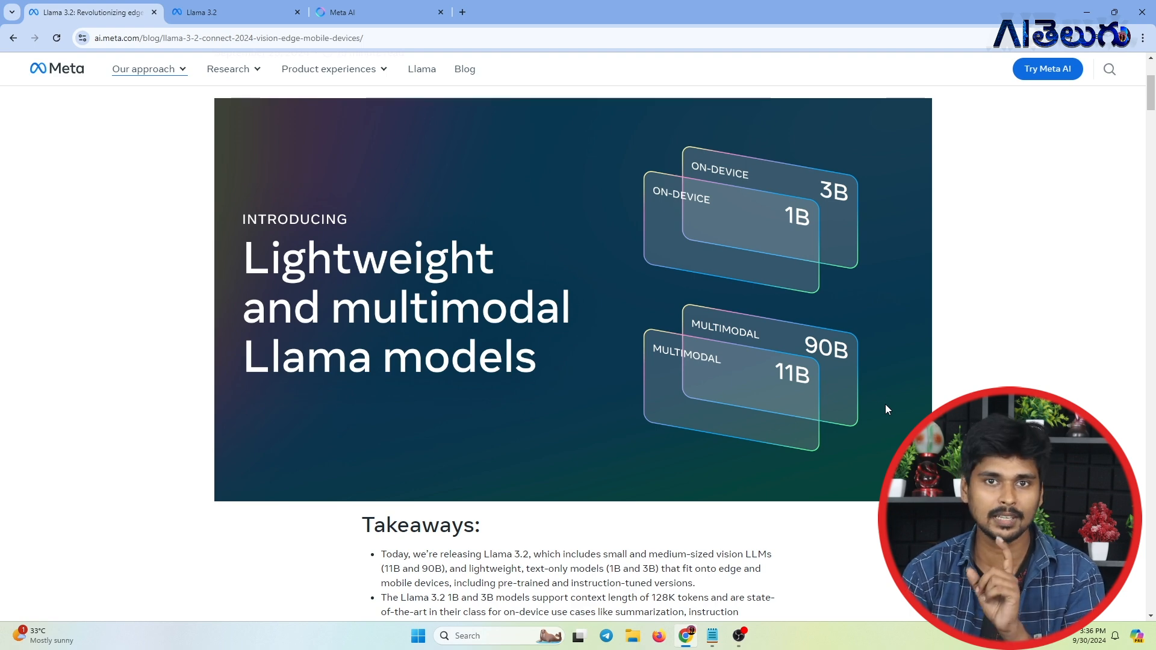
mouse_move(965, 377)
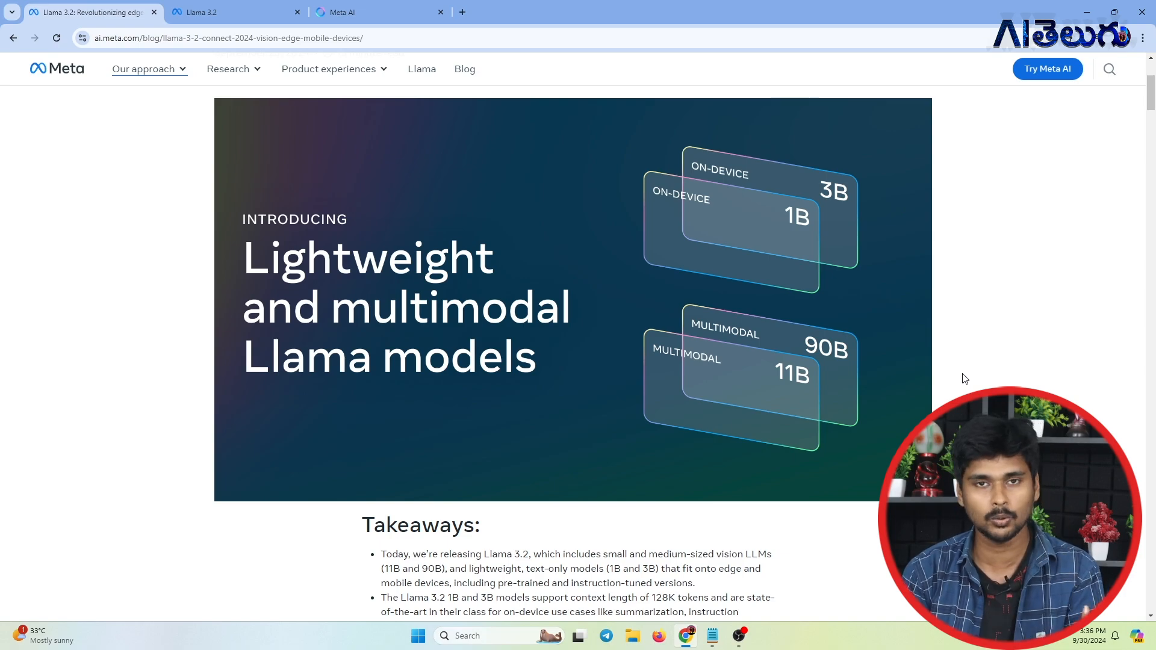
mouse_move(935, 403)
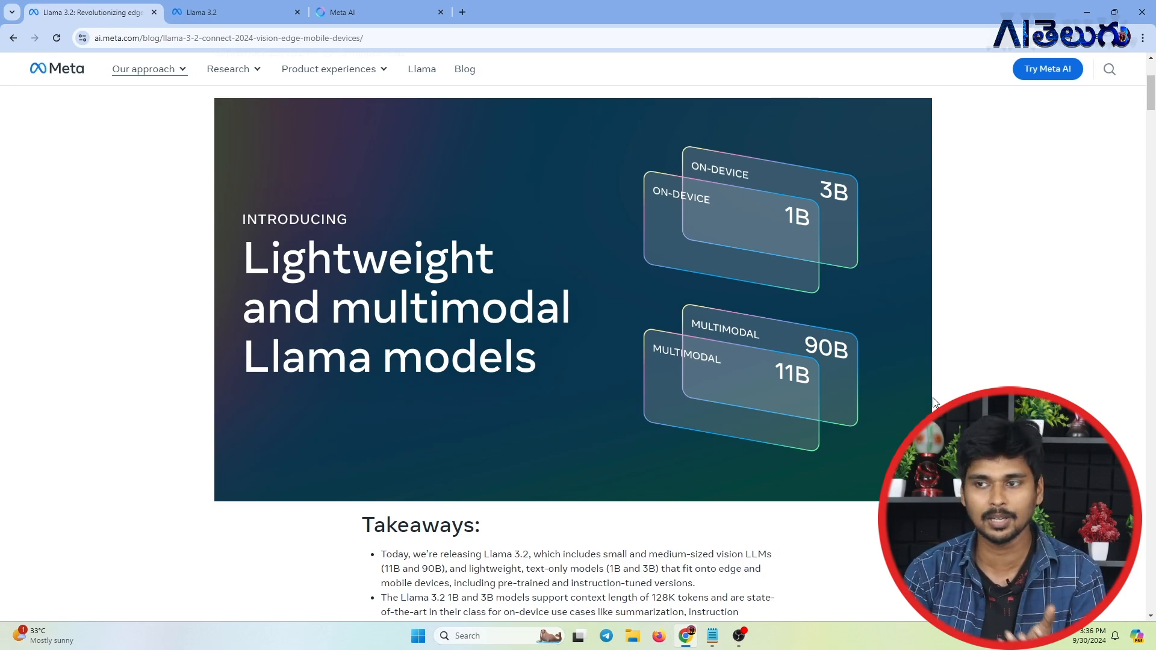
scroll("down", 3)
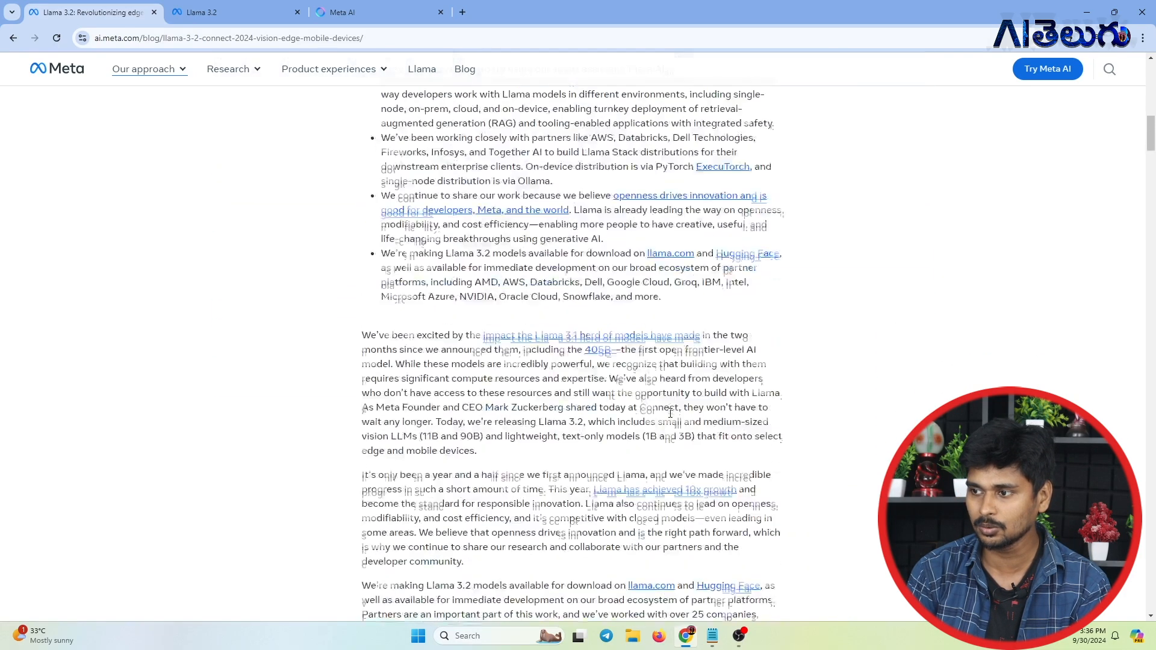
Step: Switch to llama.com and scroll to the lightweight benchmark table of 1B/3B vs Gemma 2 and Phi-3.5
left_click(232, 12)
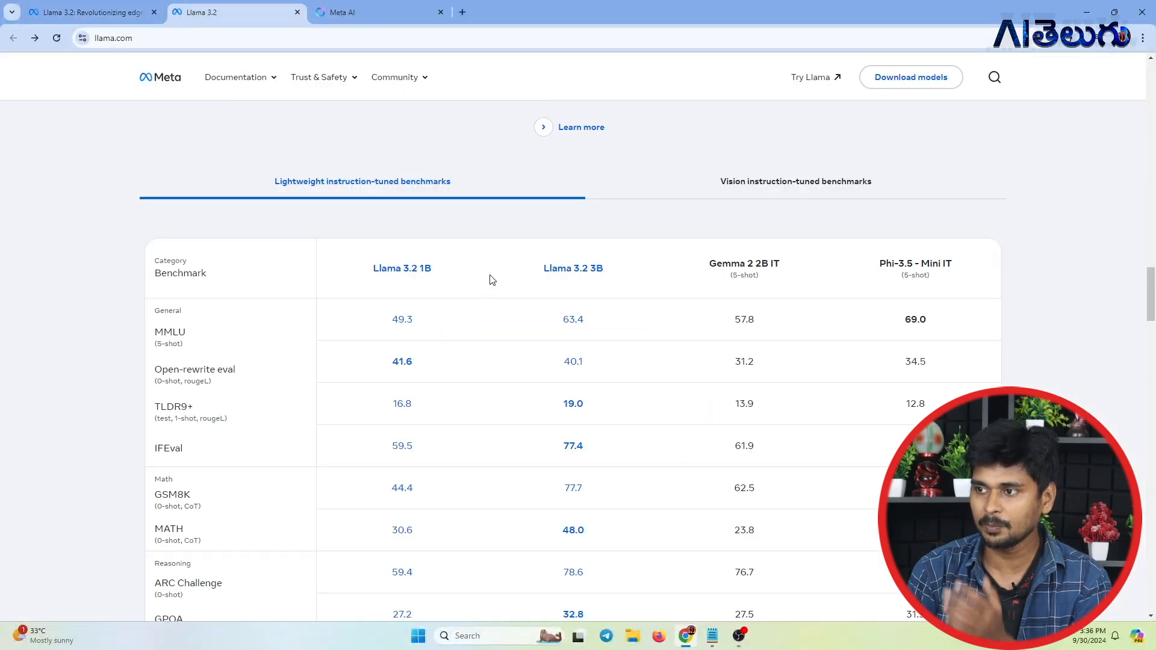
mouse_move(424, 284)
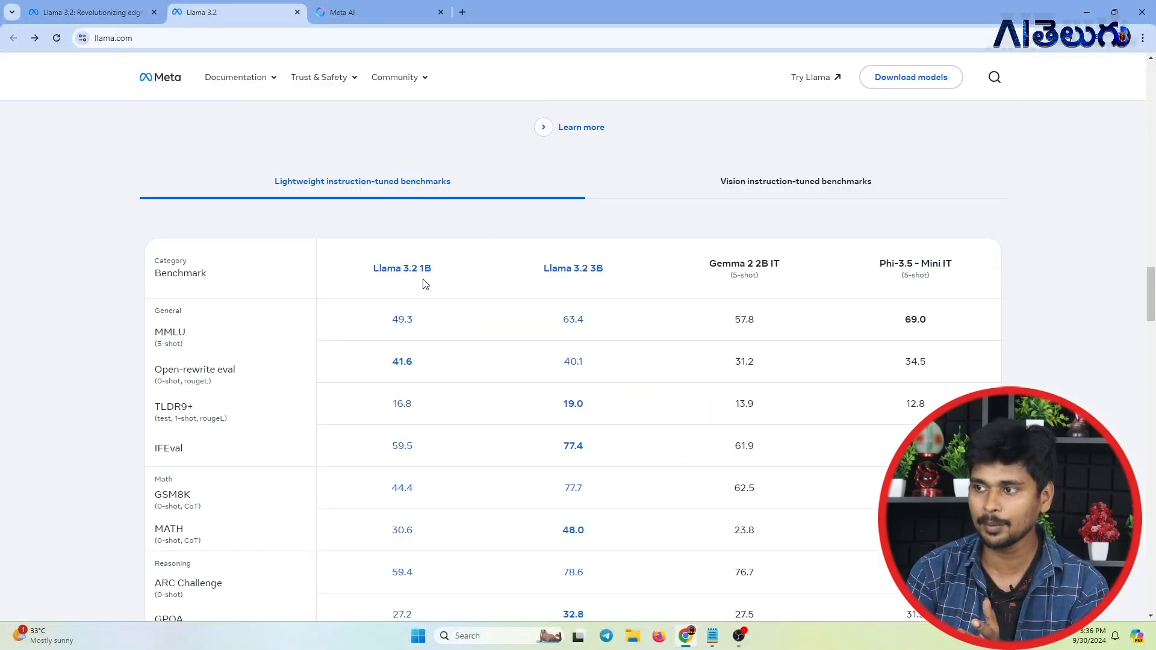
mouse_move(623, 280)
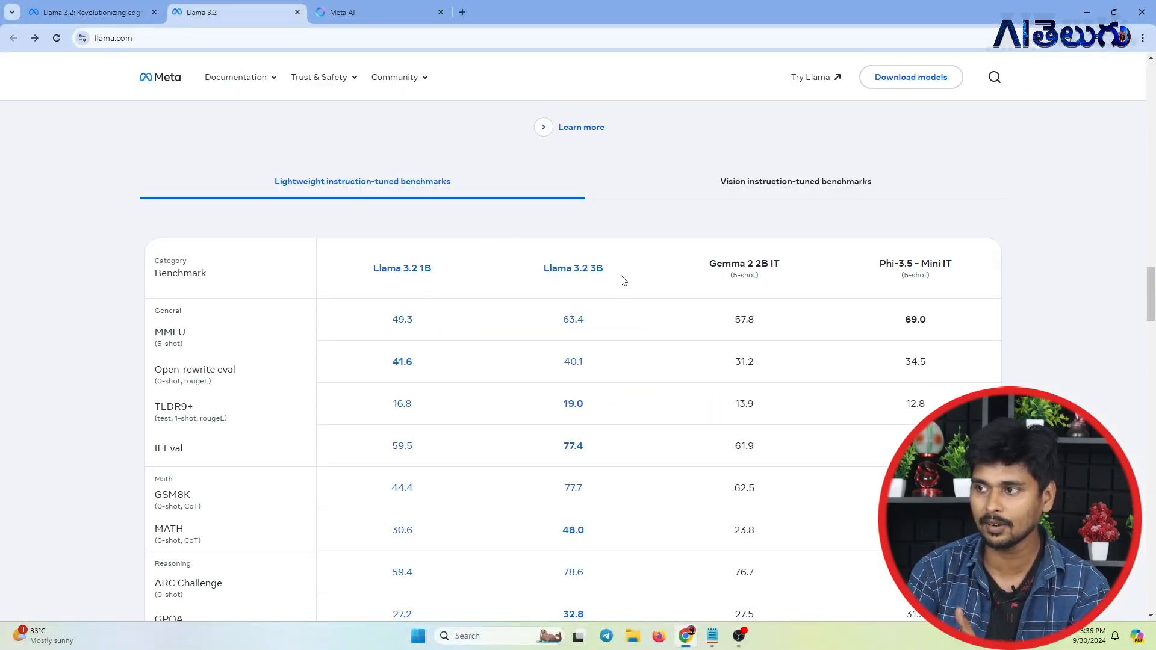
mouse_move(235, 333)
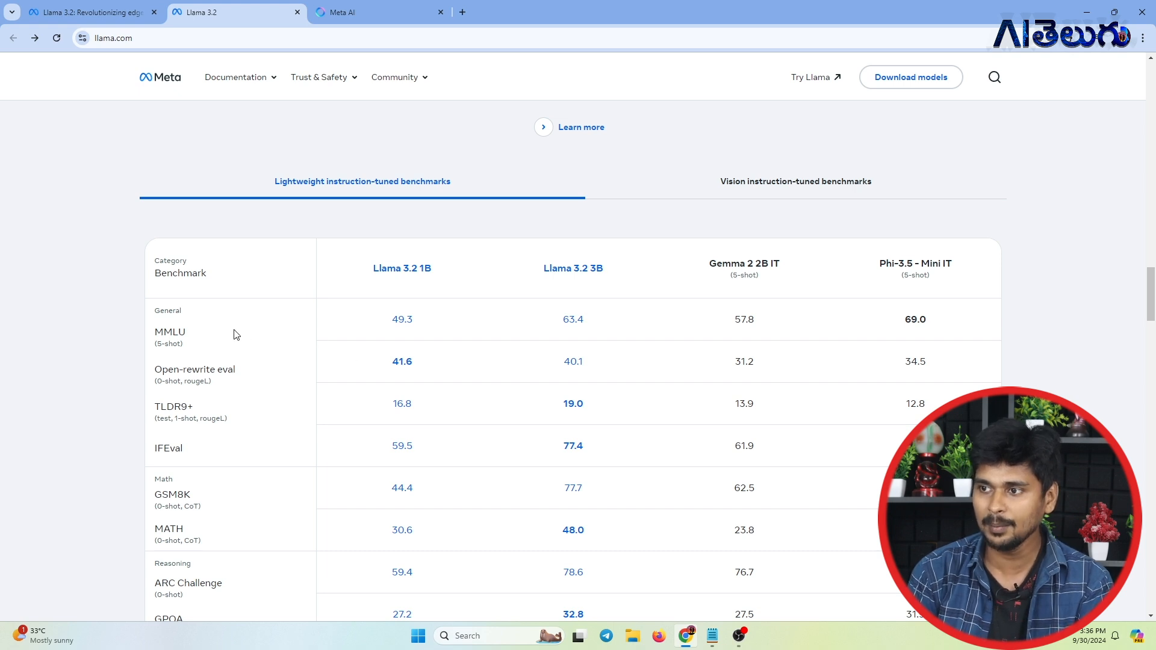
mouse_move(378, 325)
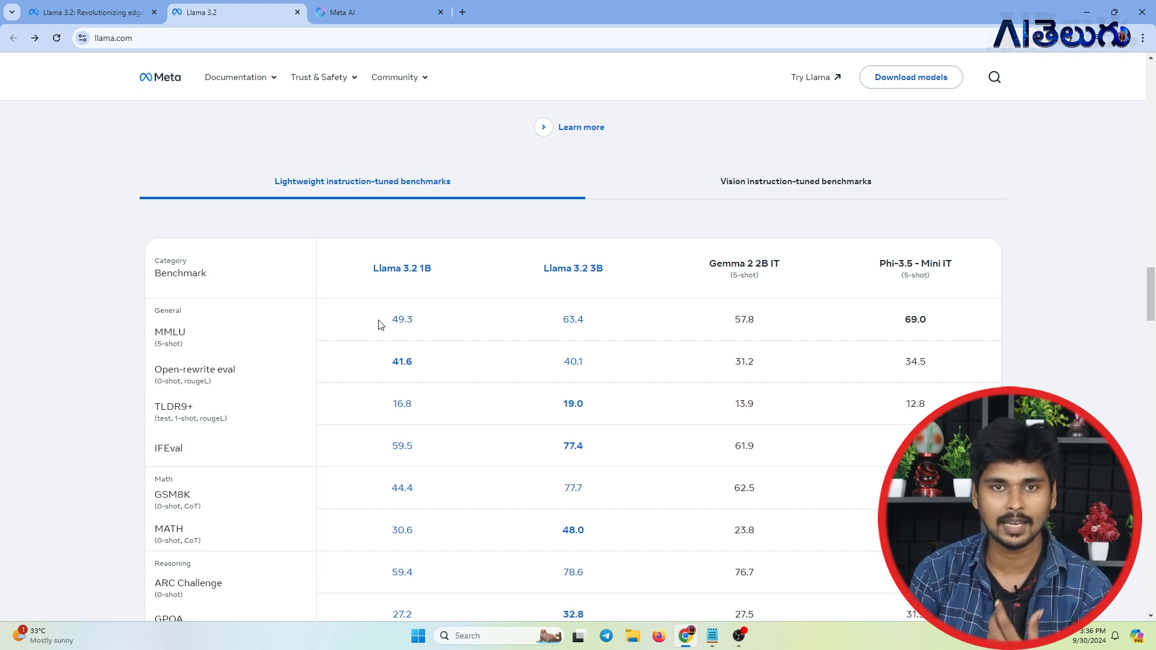
mouse_move(478, 330)
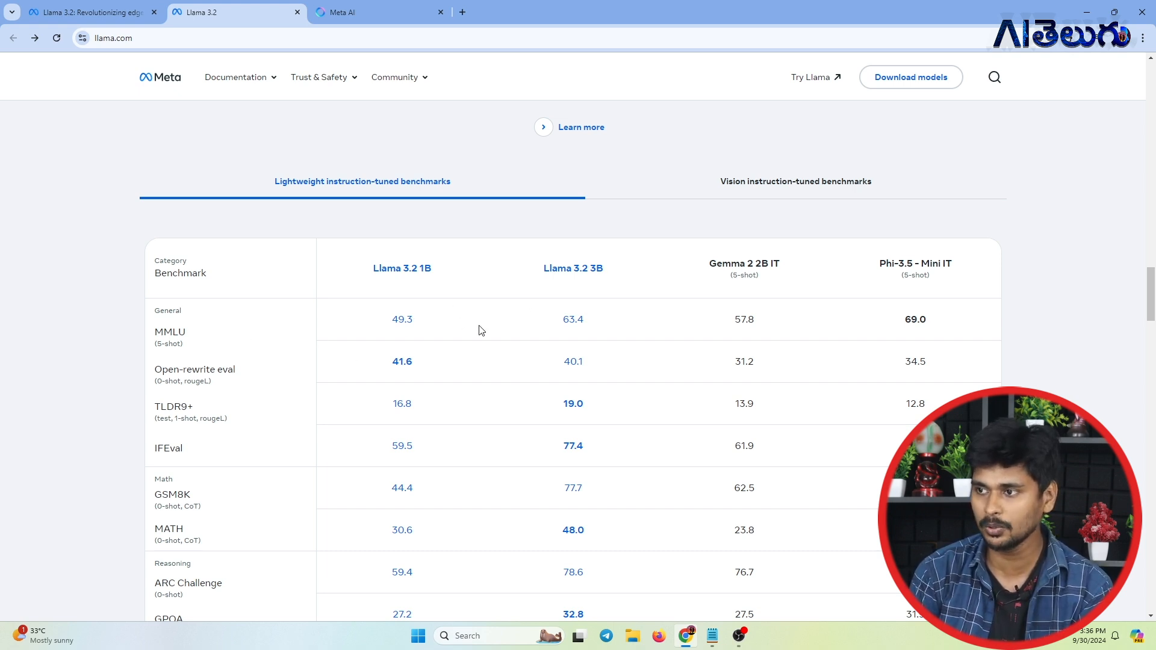
mouse_move(450, 329)
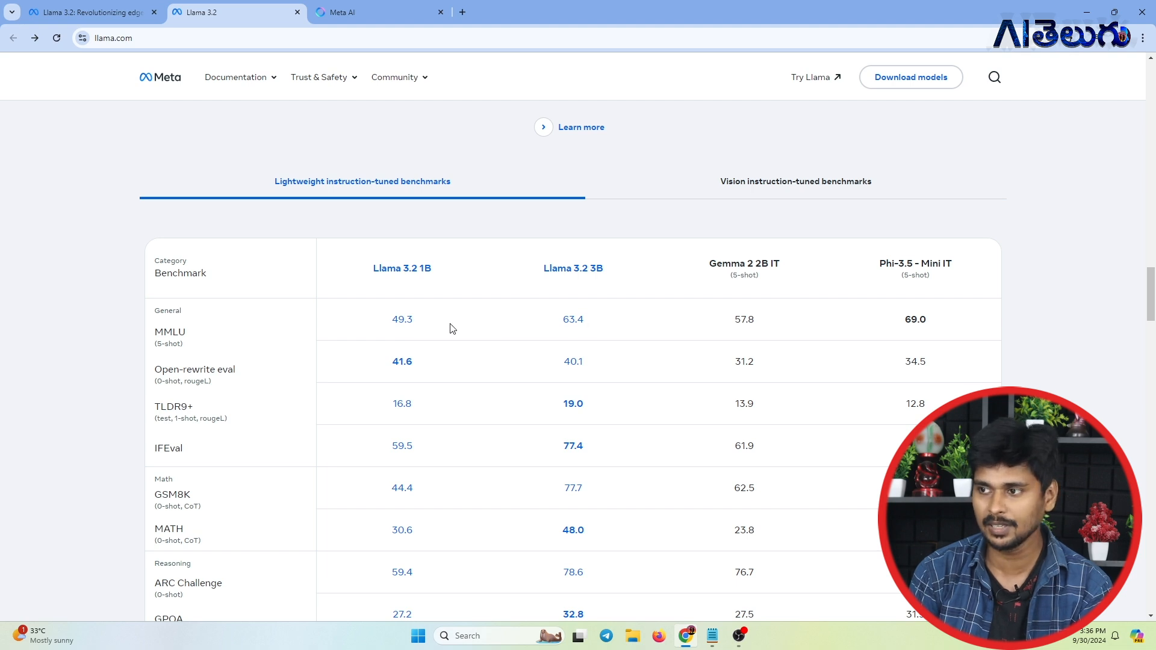
mouse_move(418, 323)
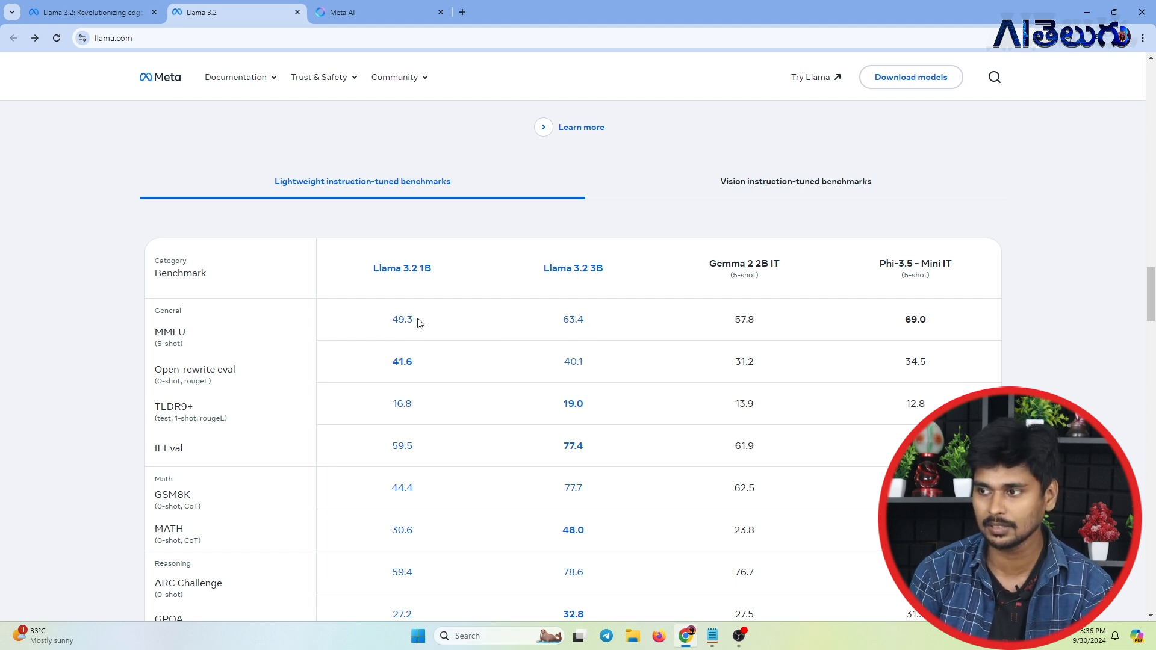
mouse_move(389, 414)
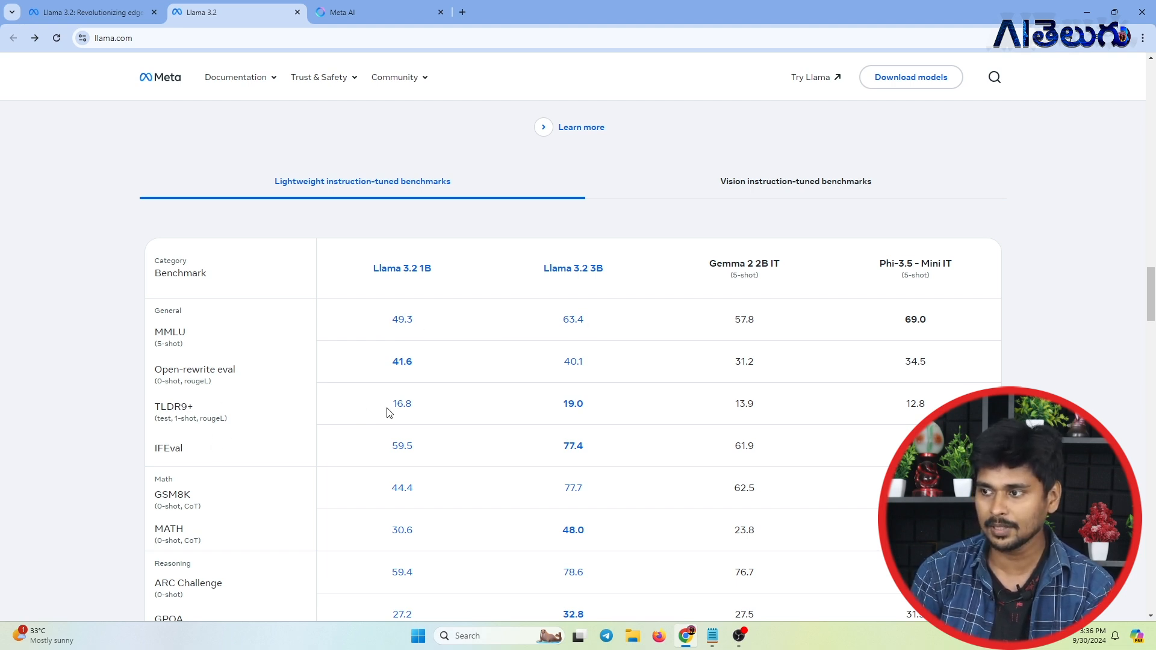
mouse_move(596, 403)
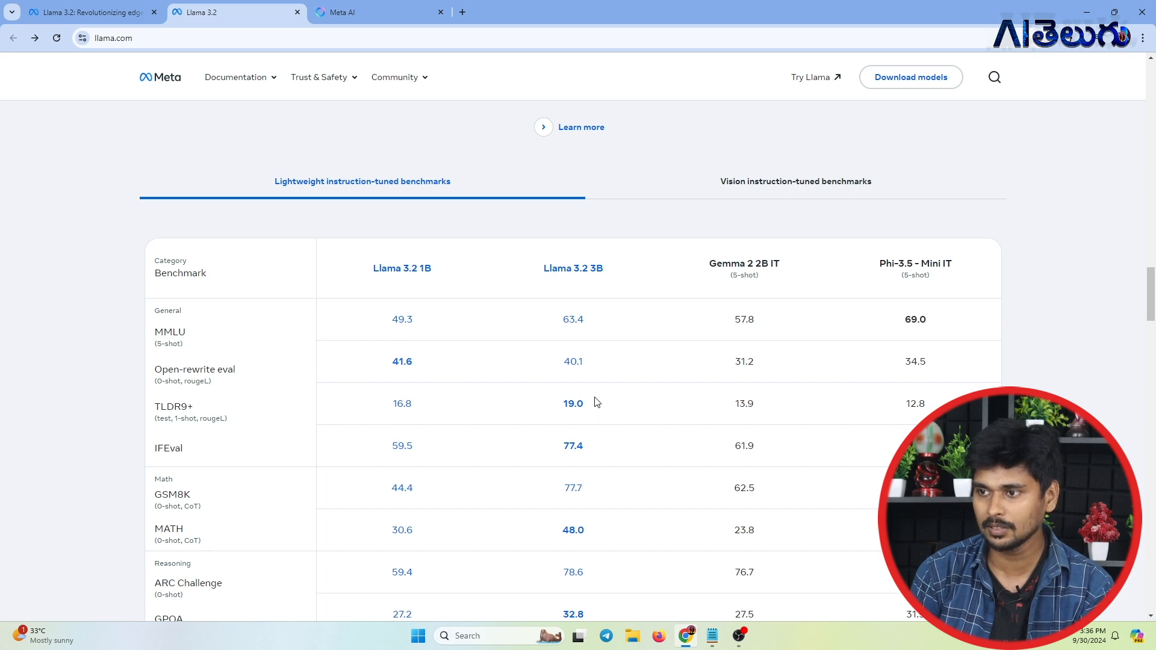
mouse_move(231, 466)
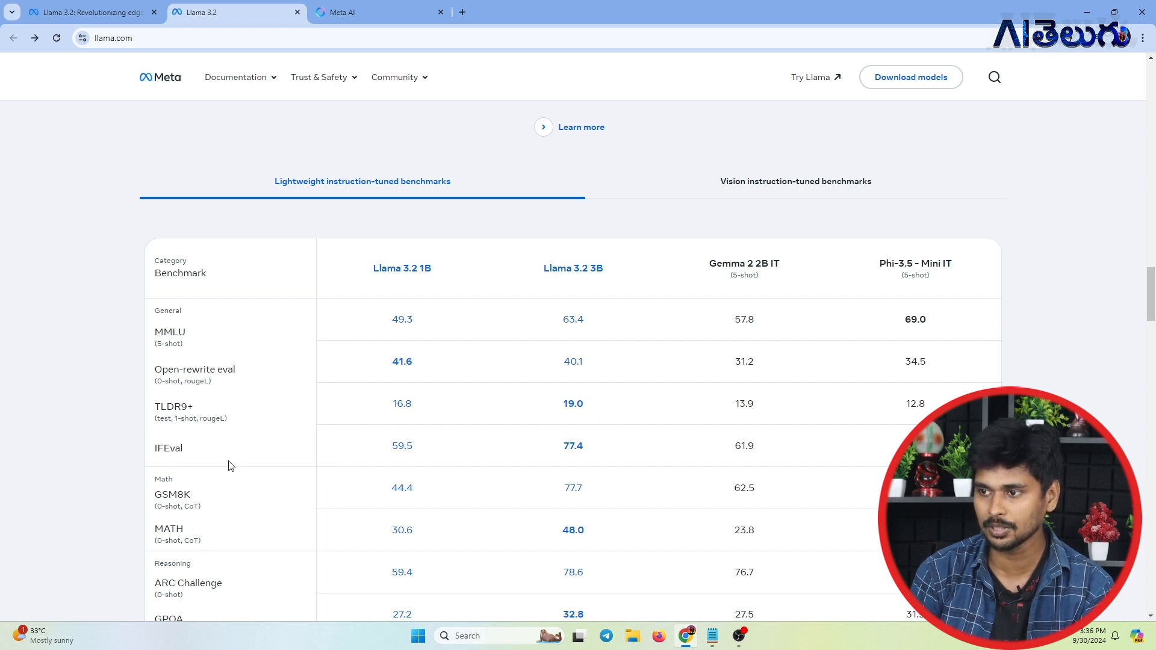
scroll("down", 3)
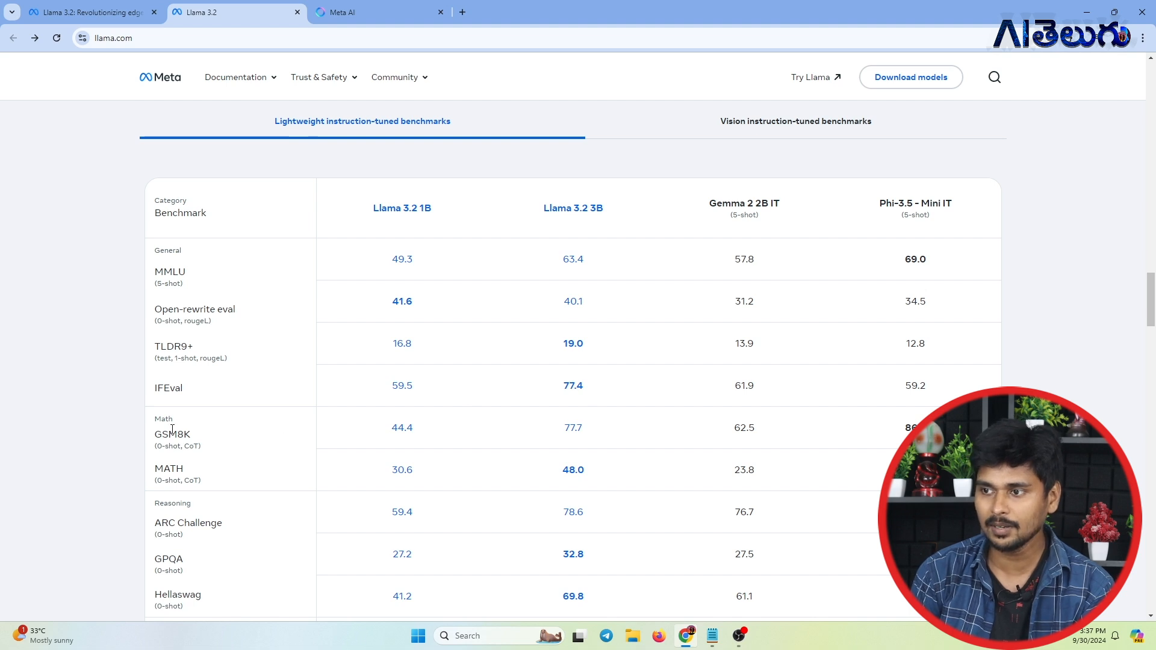
mouse_move(225, 463)
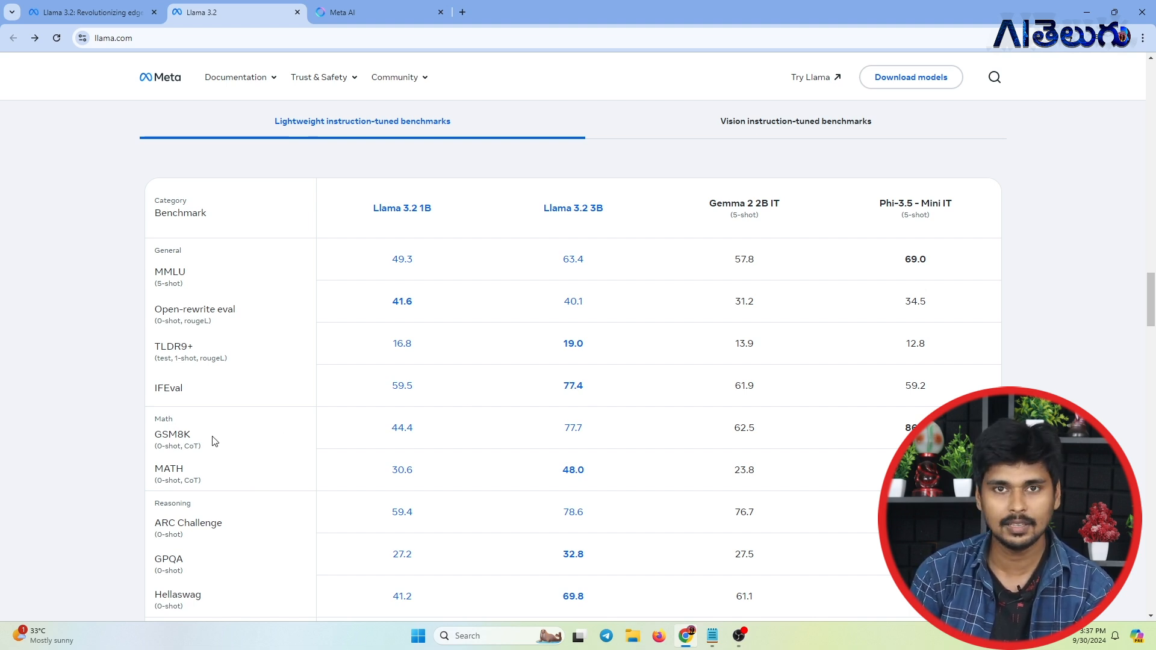
mouse_move(573, 428)
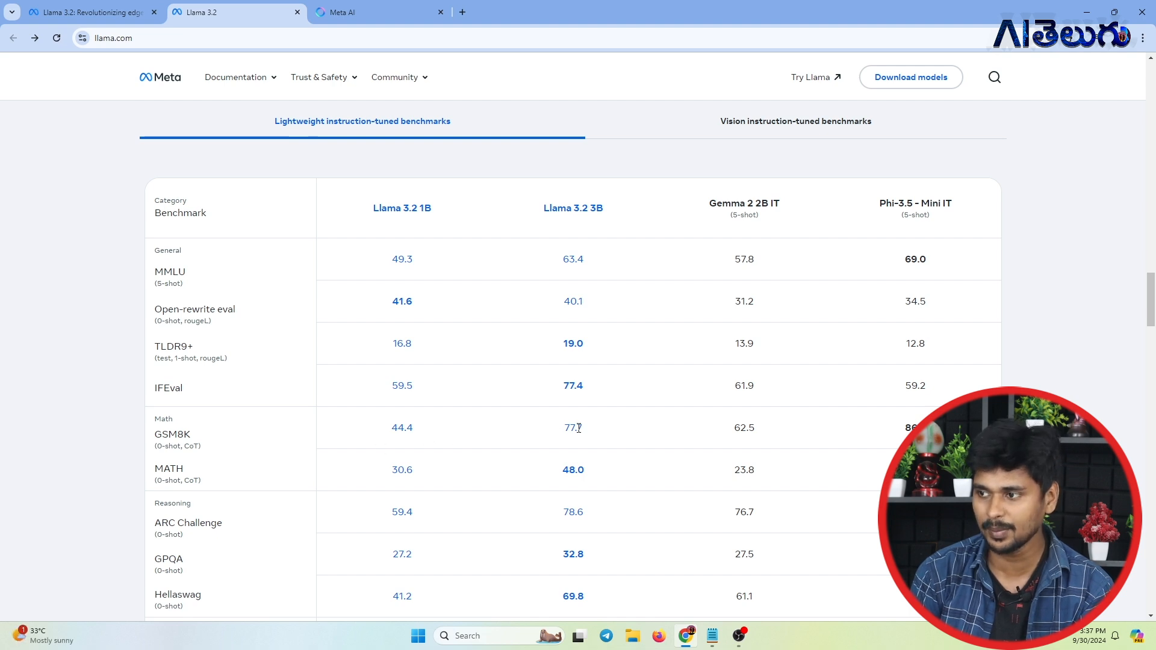
scroll("down", 3)
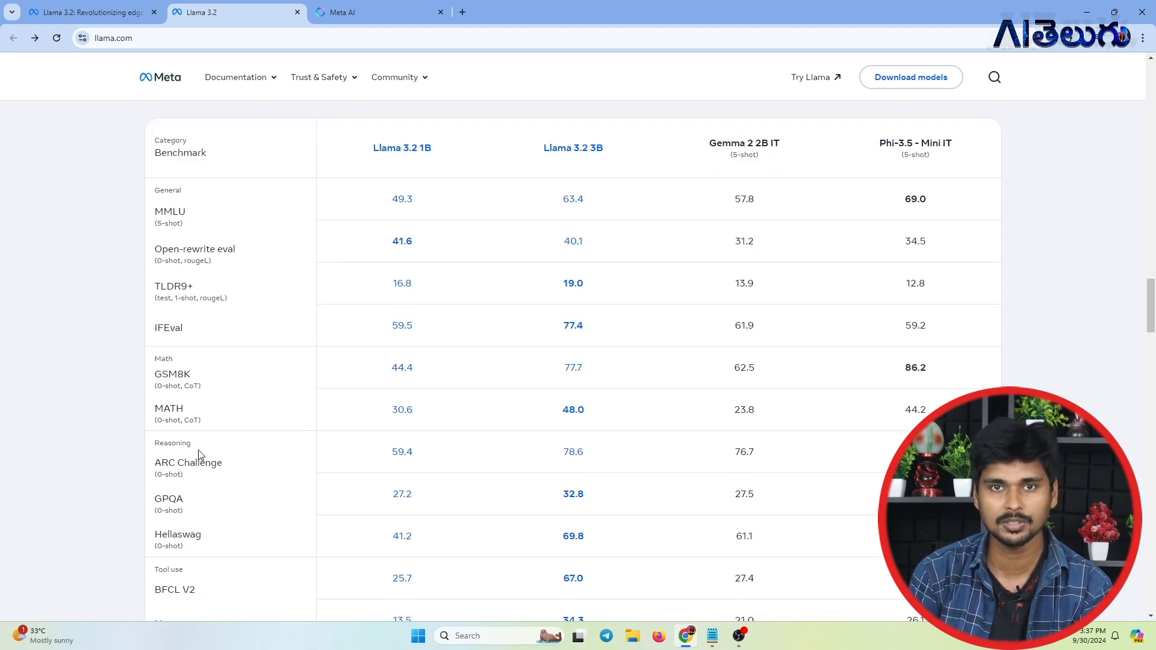
mouse_move(583, 452)
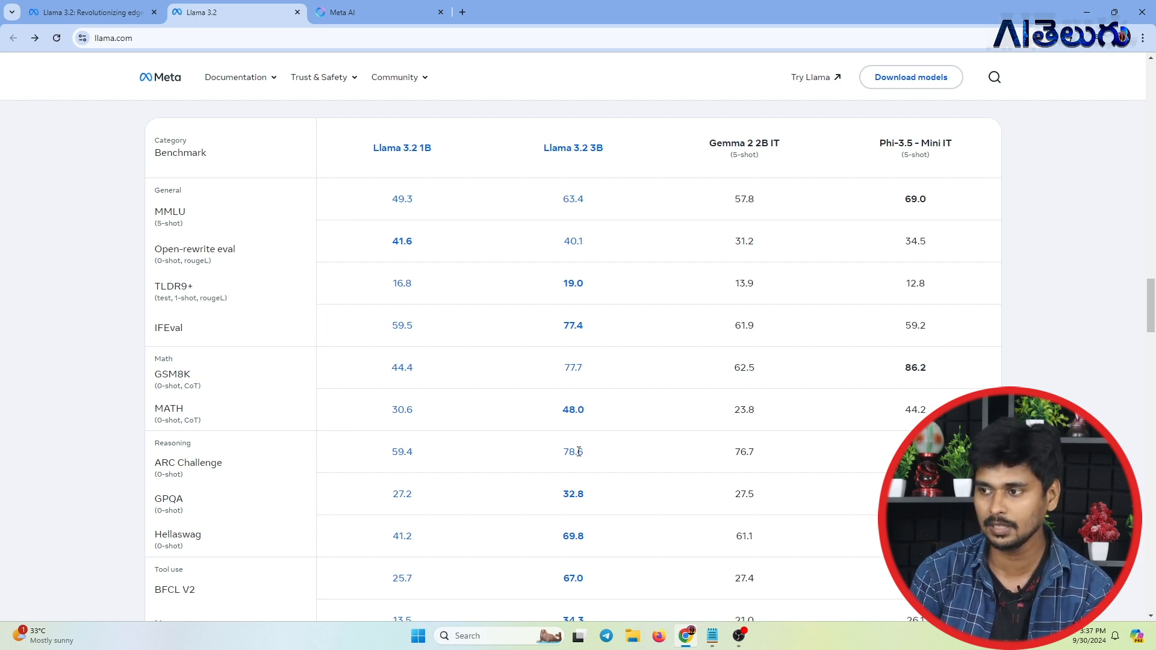
mouse_move(745, 214)
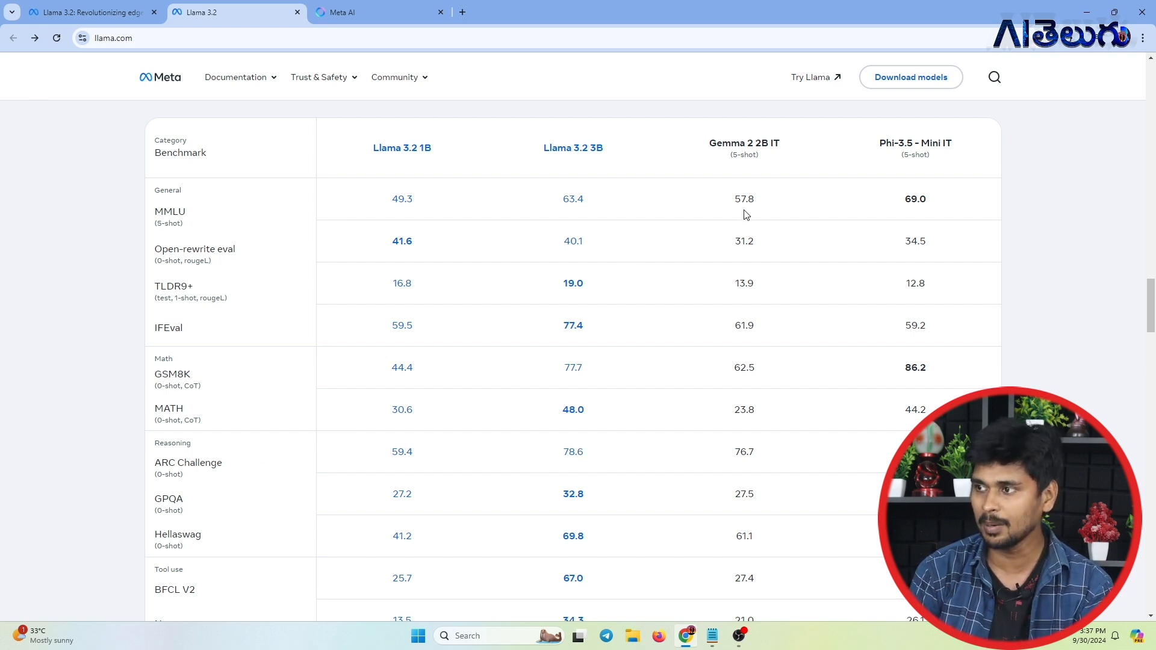
mouse_move(712, 354)
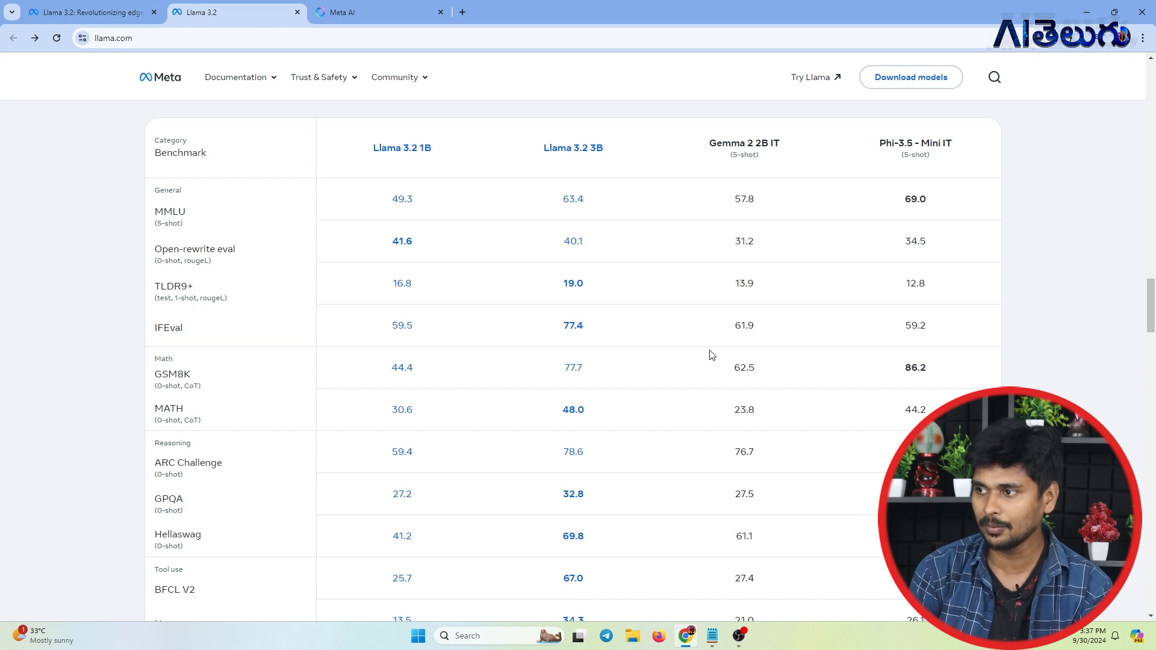
mouse_move(660, 526)
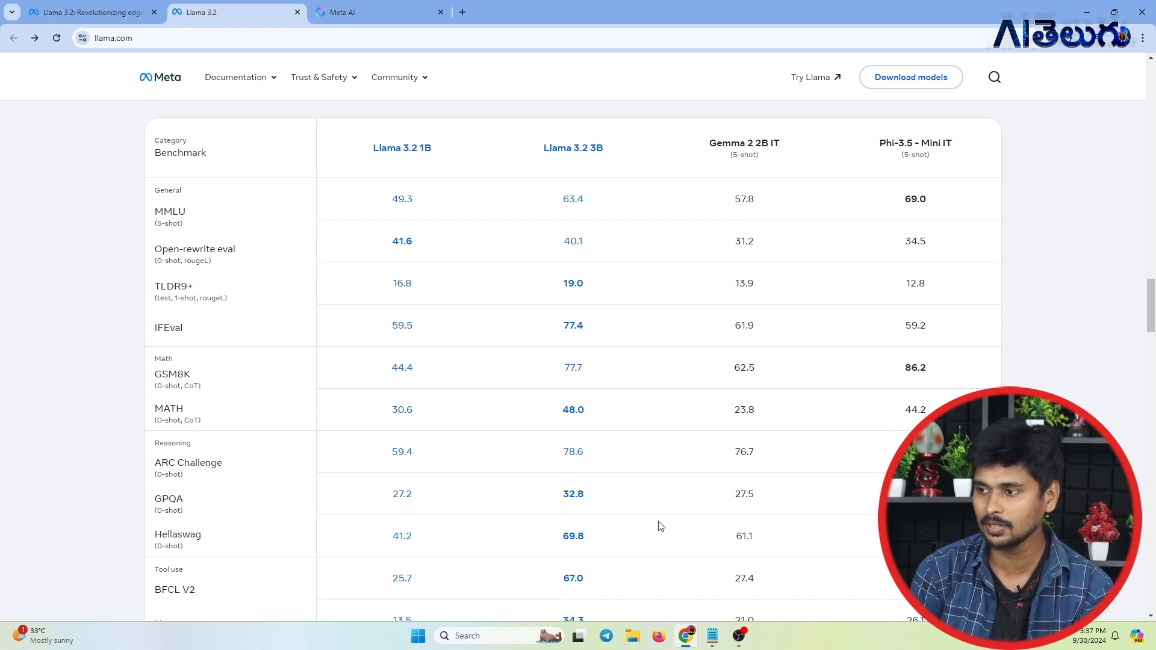
mouse_move(611, 492)
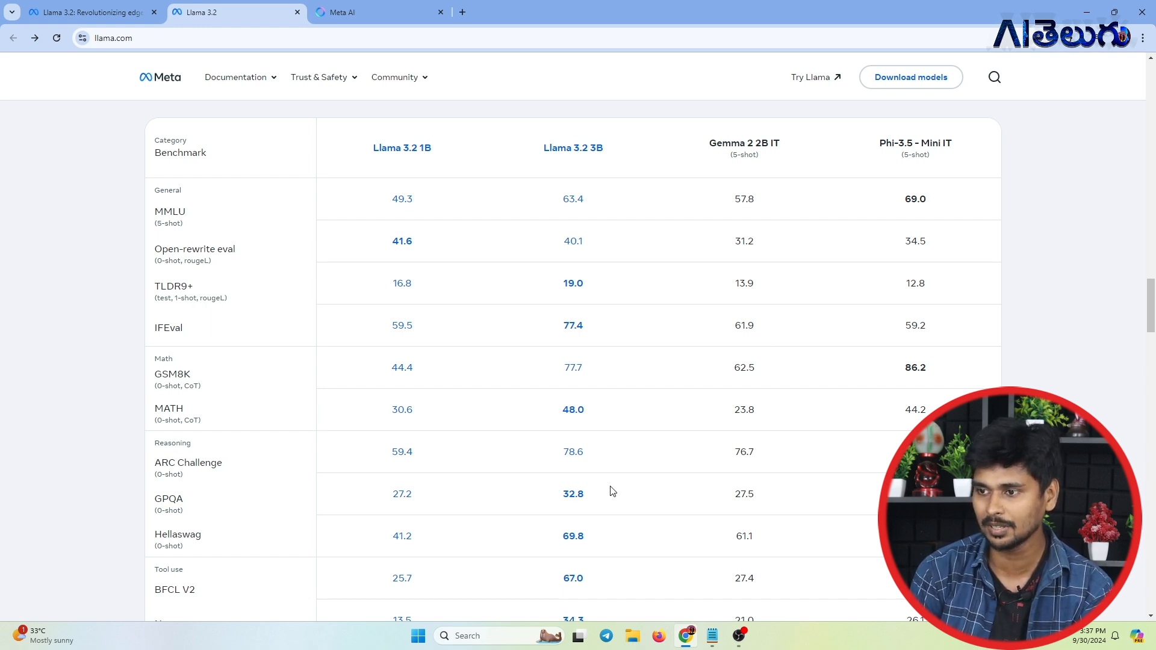
Step: Scroll llama.com past the benchmarks and 'Leading with open source' toward Community stories
scroll("down", 3)
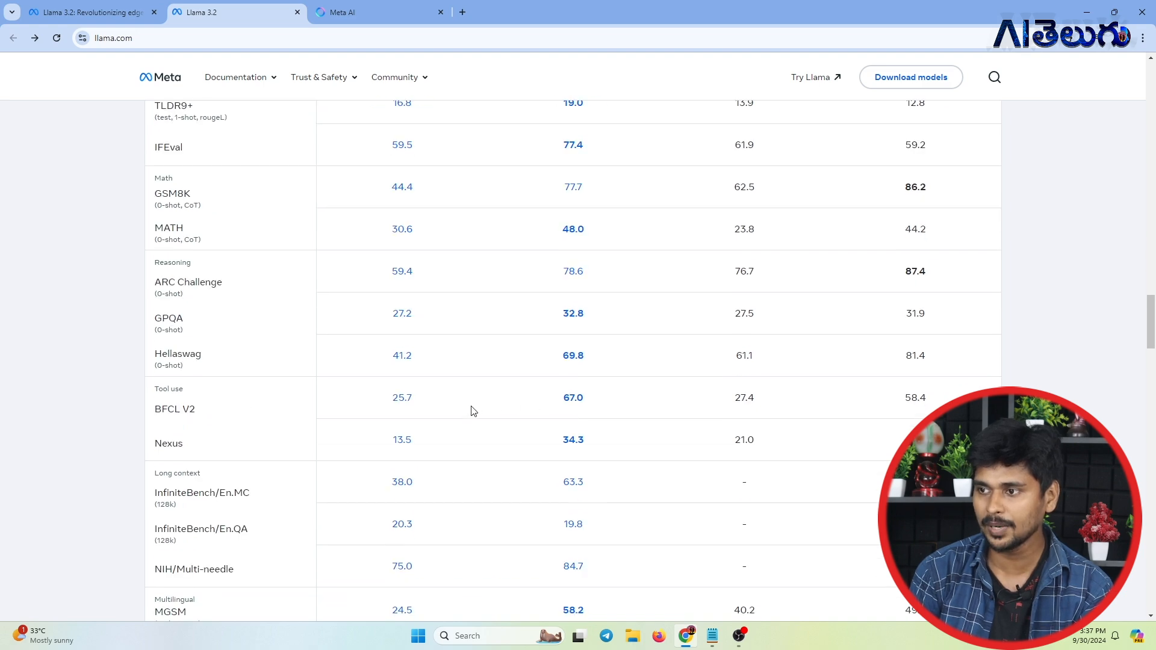
scroll("up", 3)
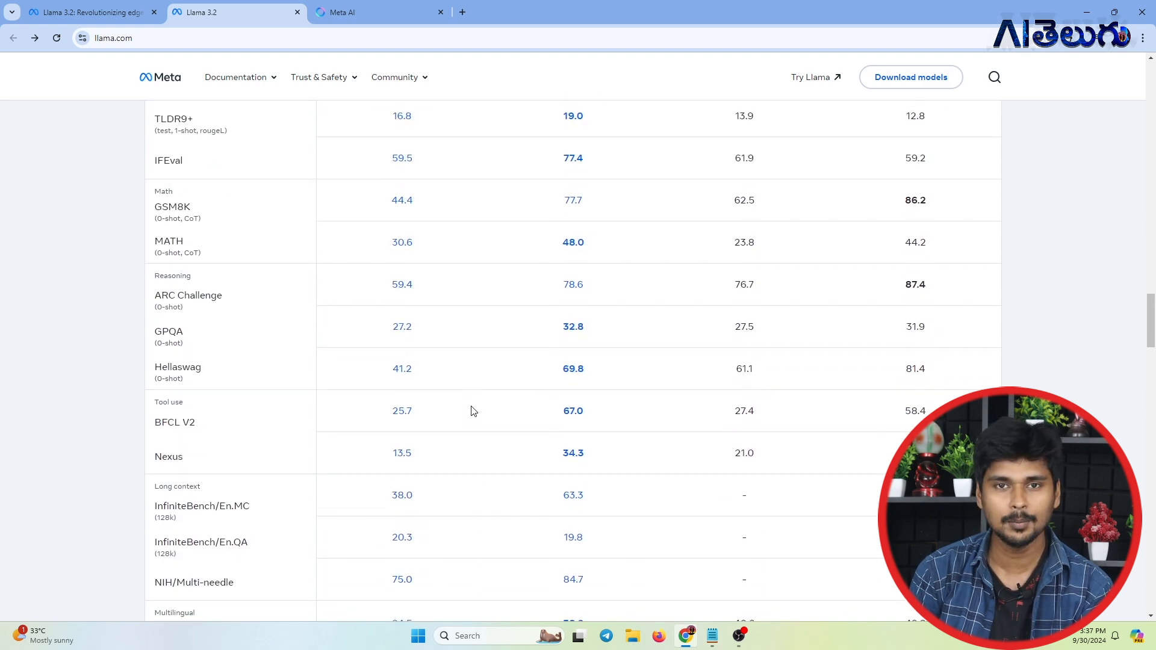
scroll("down", 3)
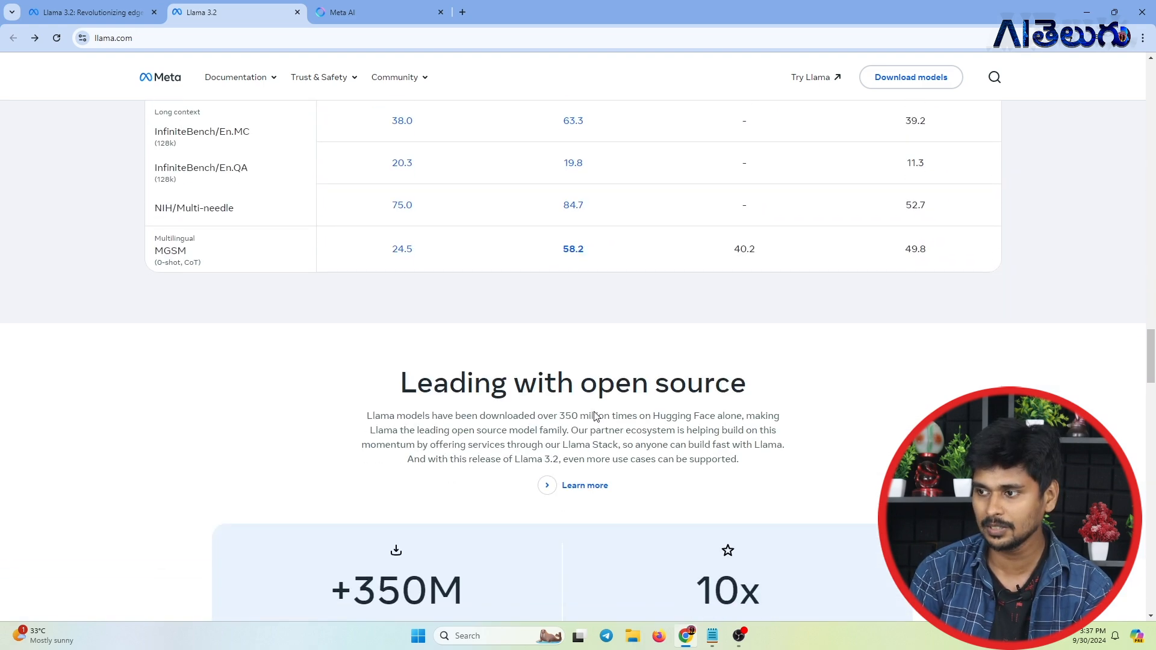
scroll("down", 3)
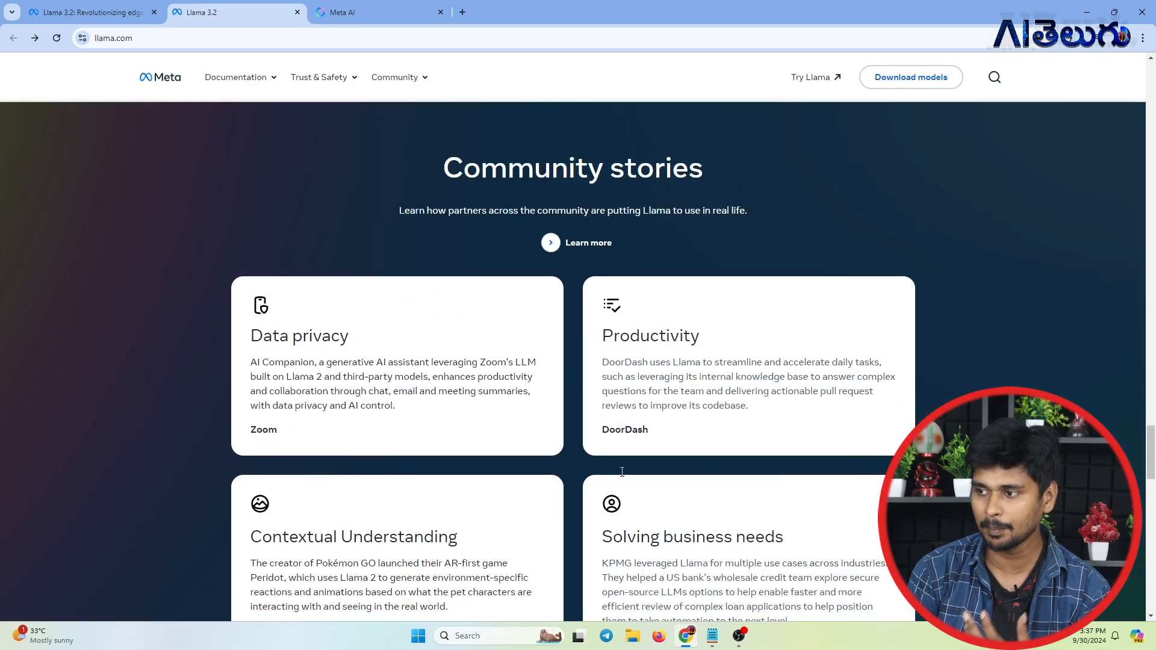
scroll("up", 3)
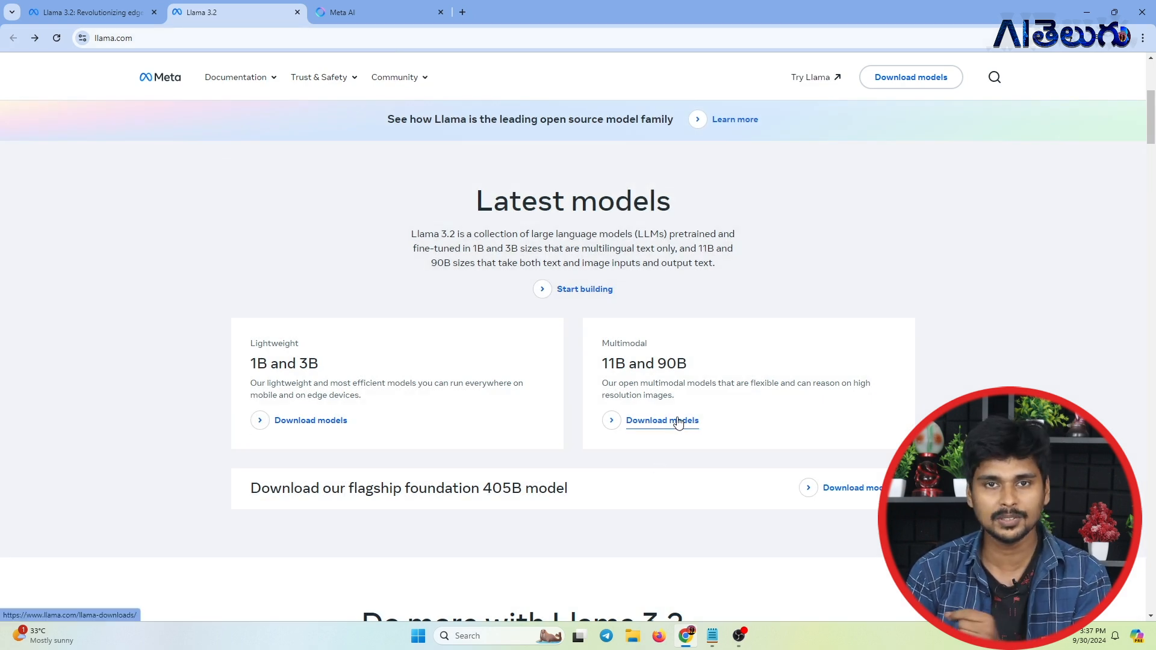
mouse_move(567, 390)
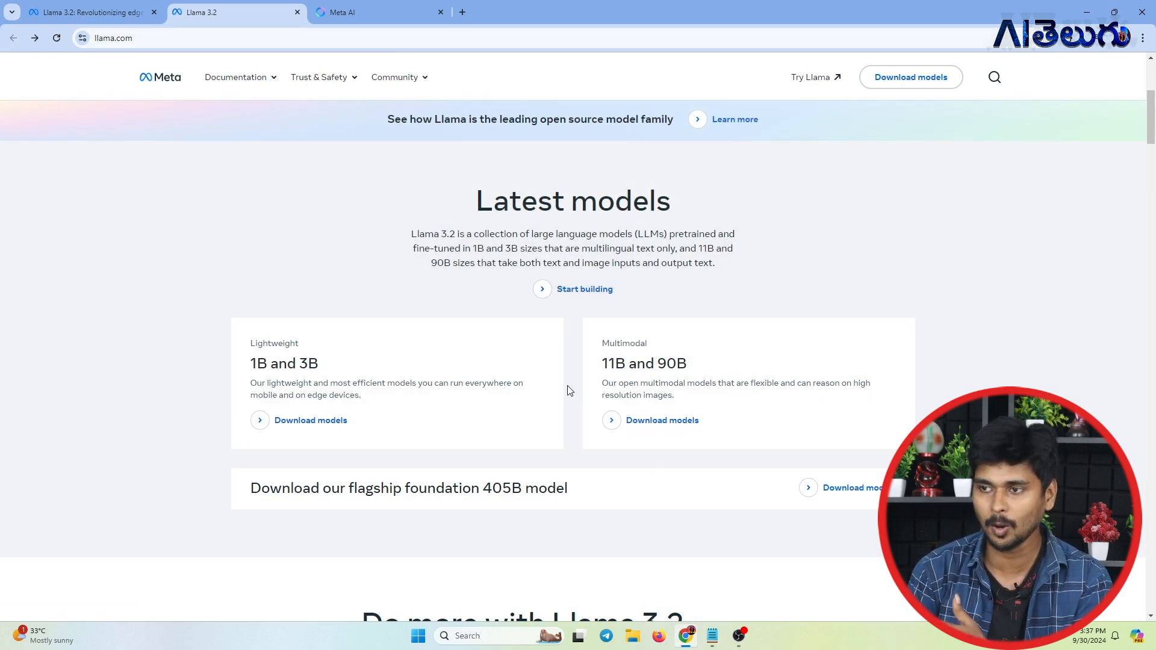
Step: Return from llama.com's Latest models section to the blog post at 'Lightweight models'
left_click(88, 12)
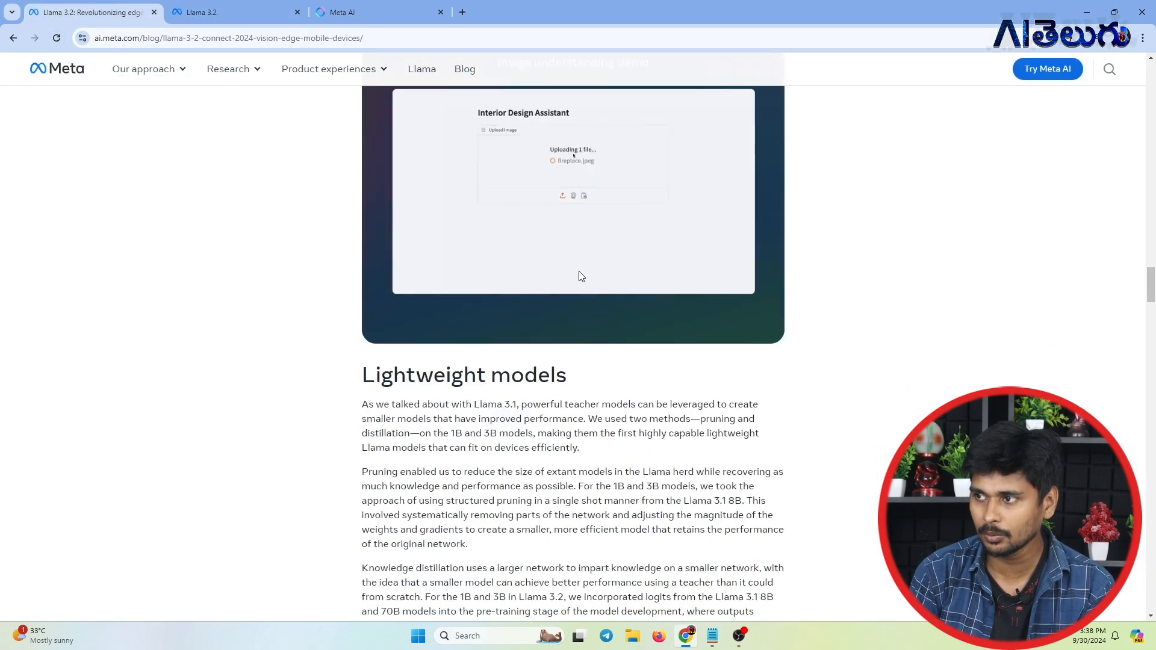
Step: Scroll up to the image understanding demo where Llama 3.2 analyzes an uploaded room image
scroll("up", 3)
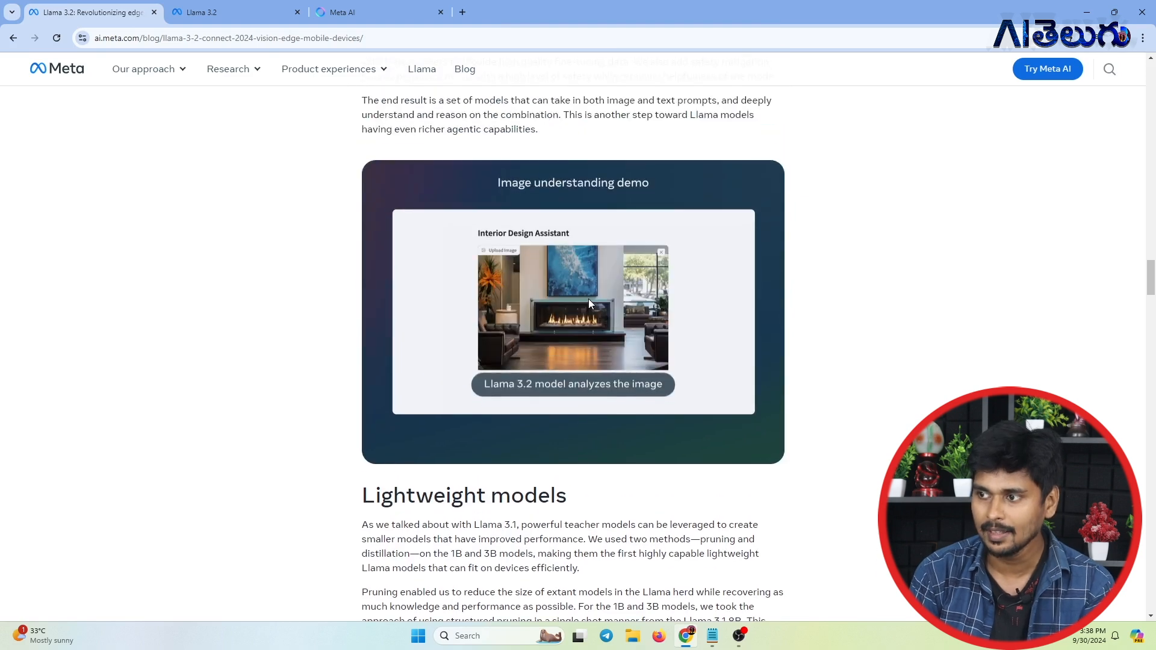
mouse_move(557, 395)
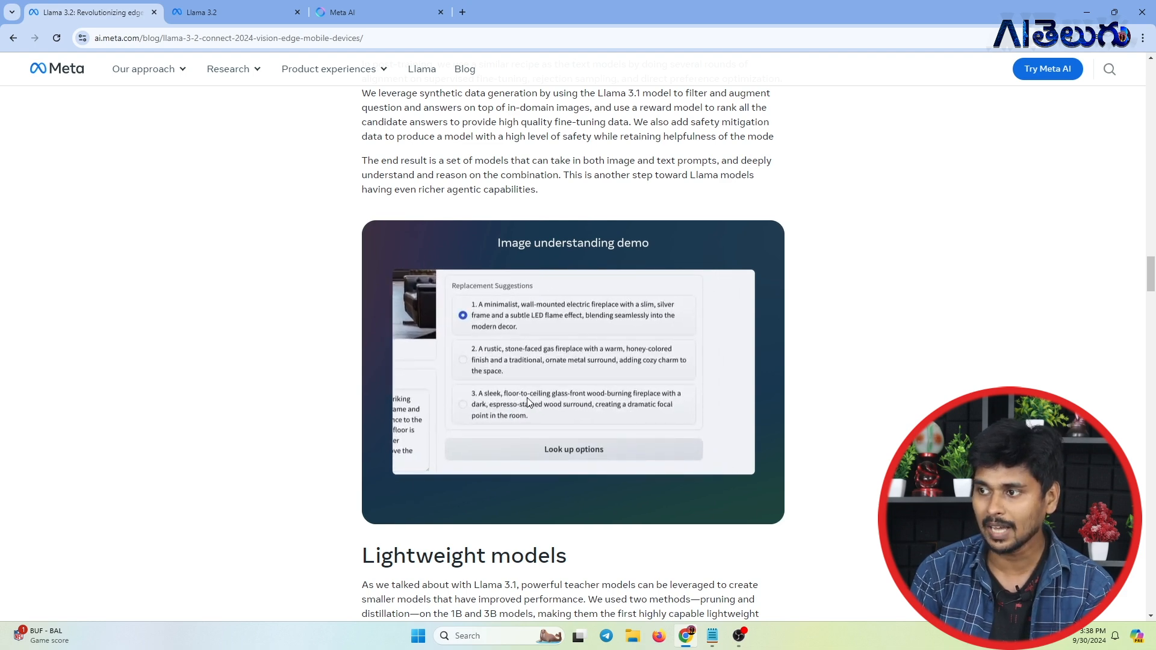
mouse_move(559, 359)
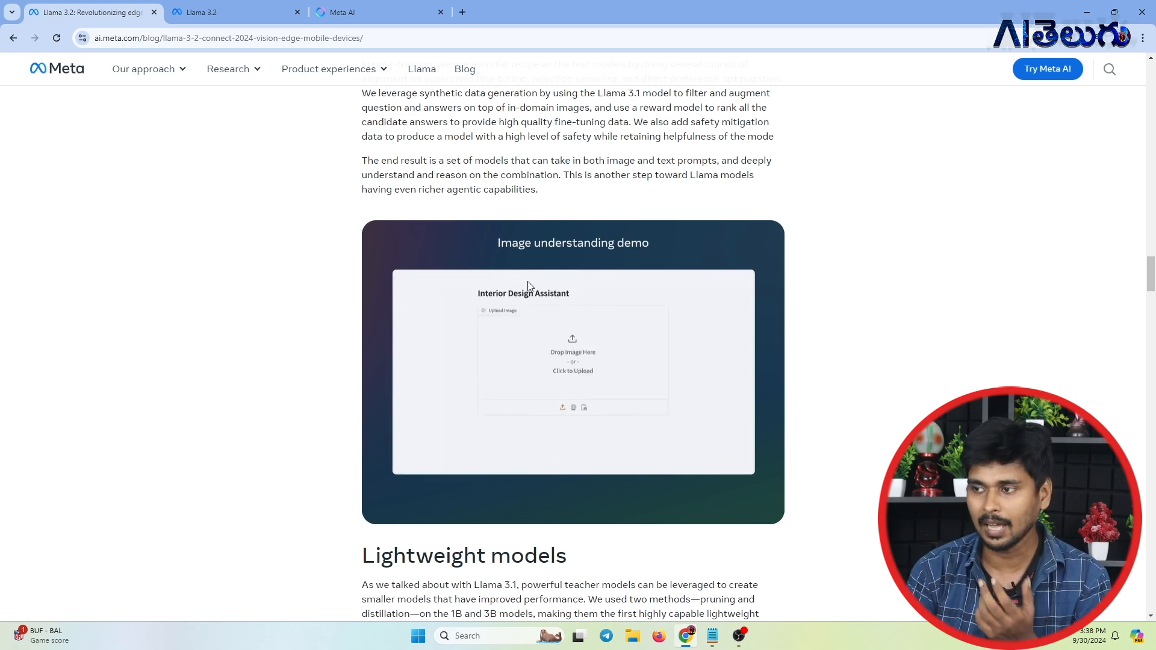
Step: Read down through the Lightweight models section, pruning diagram and demos
scroll("down", 3)
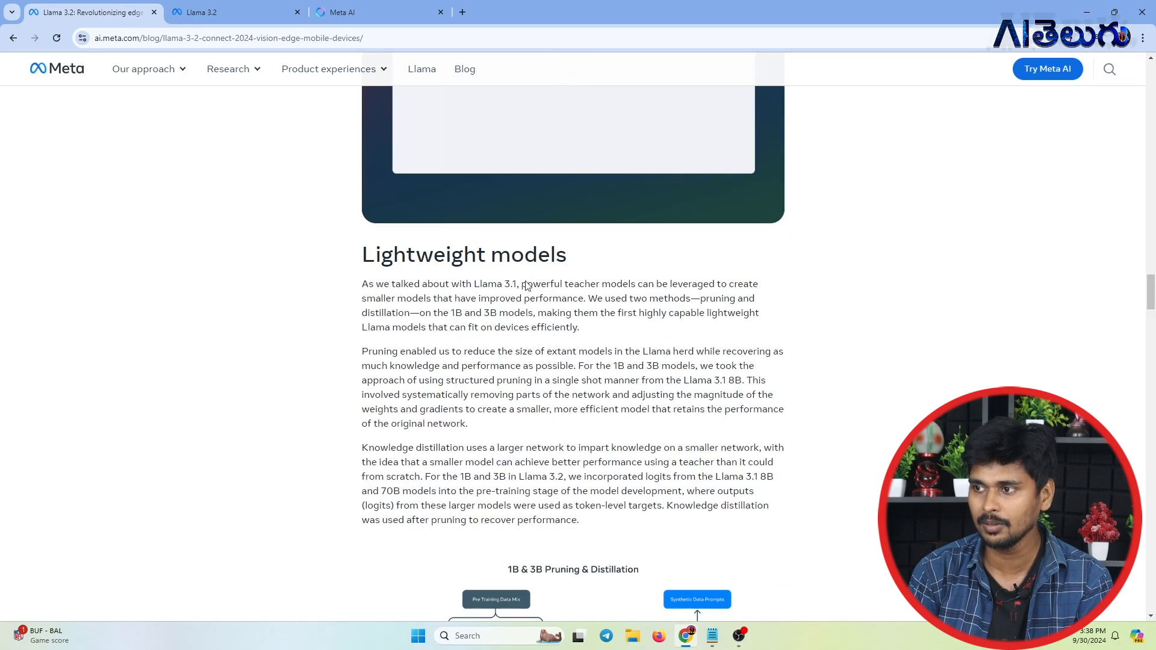
scroll("down", 3)
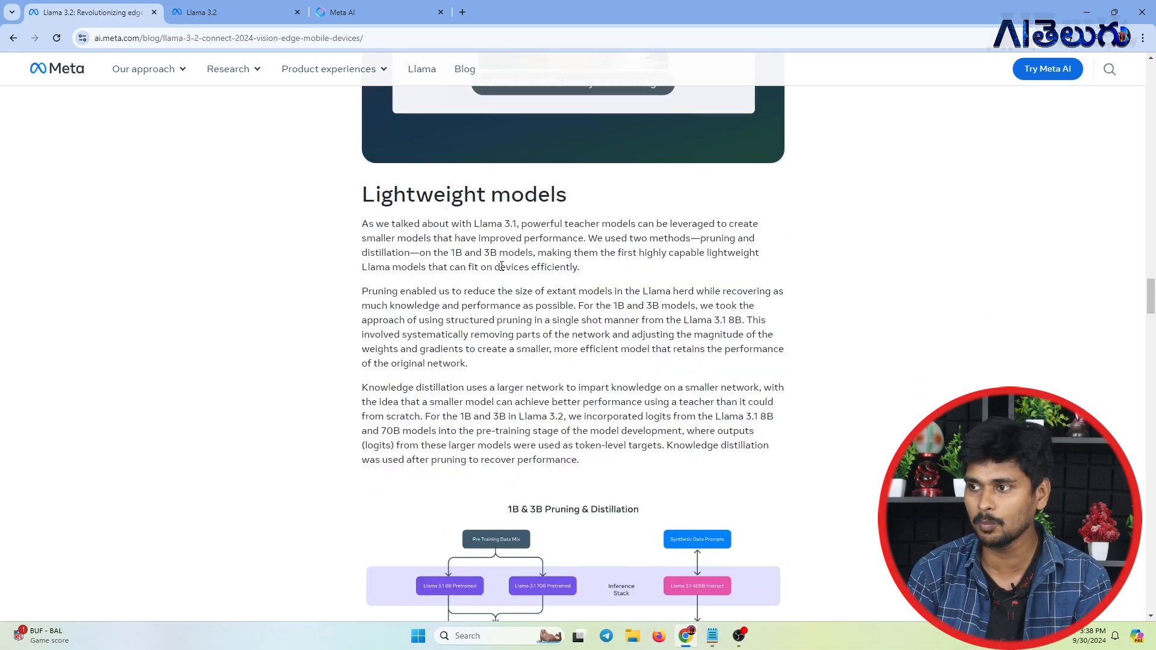
scroll("down", 3)
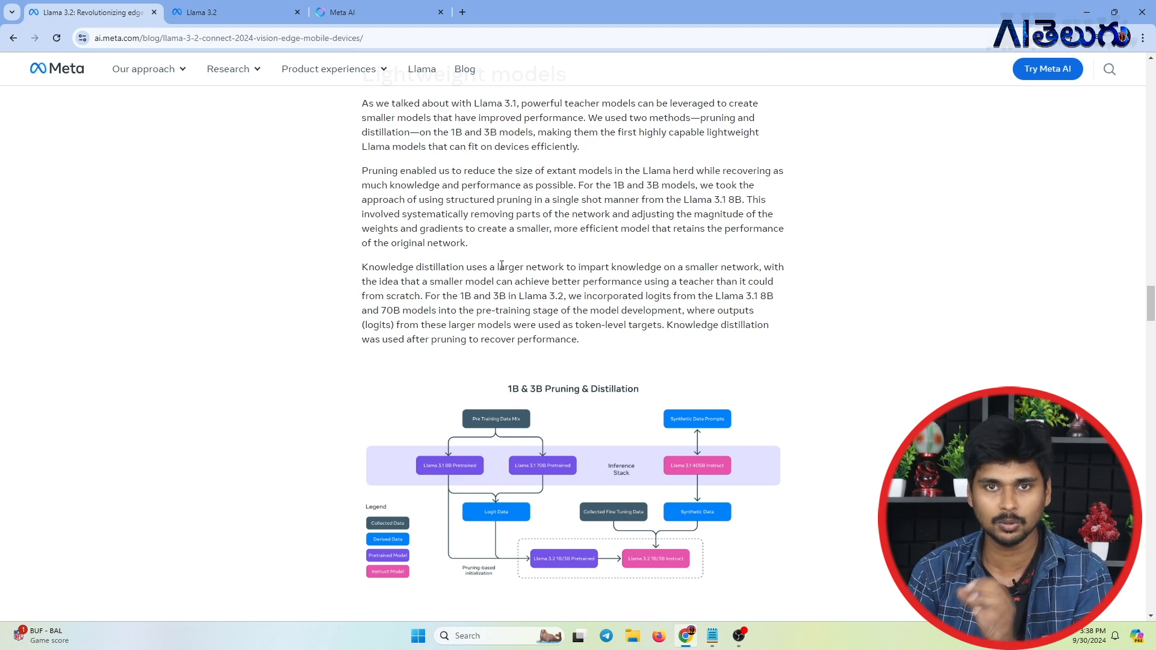
scroll("down", 3)
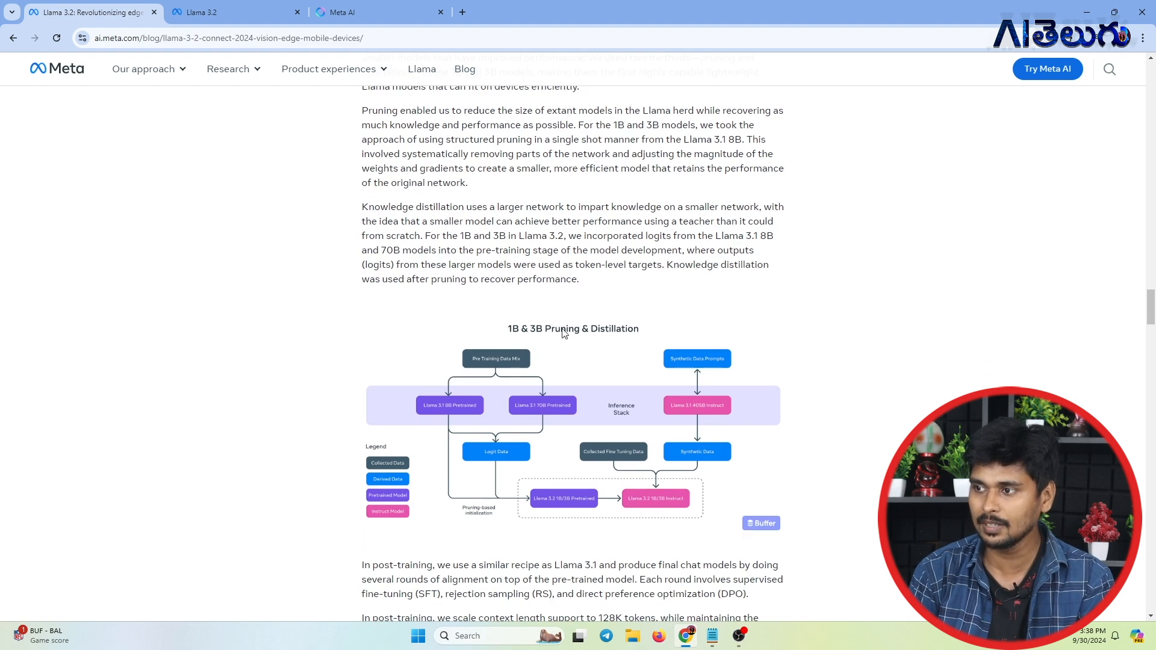
scroll("down", 3)
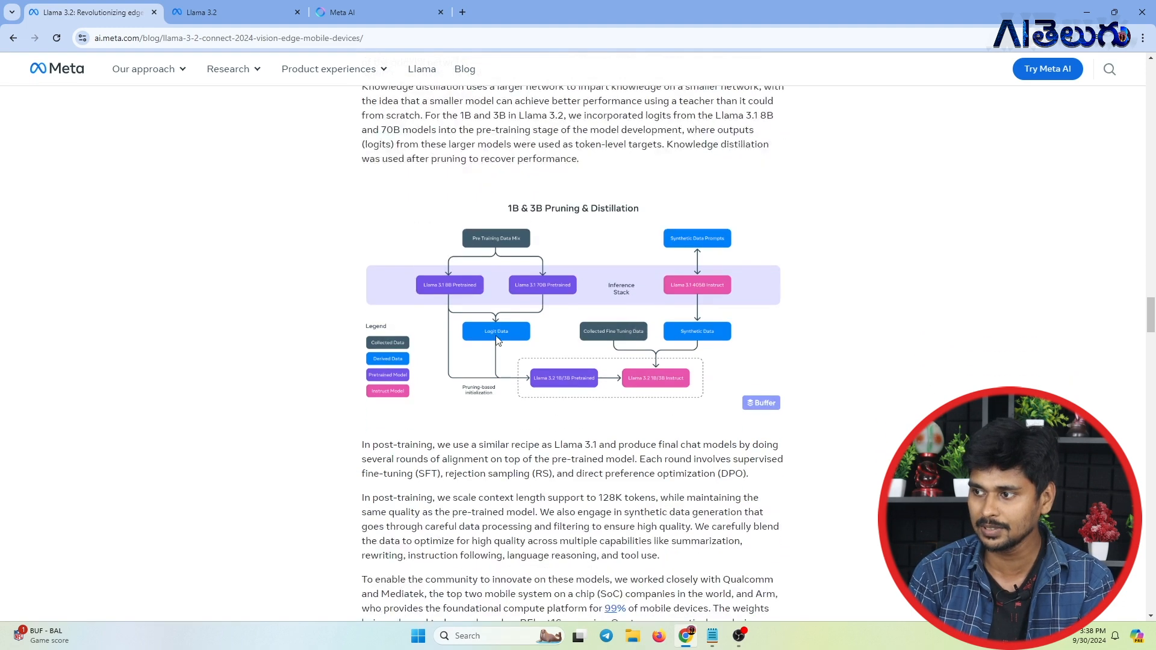
scroll("down", 3)
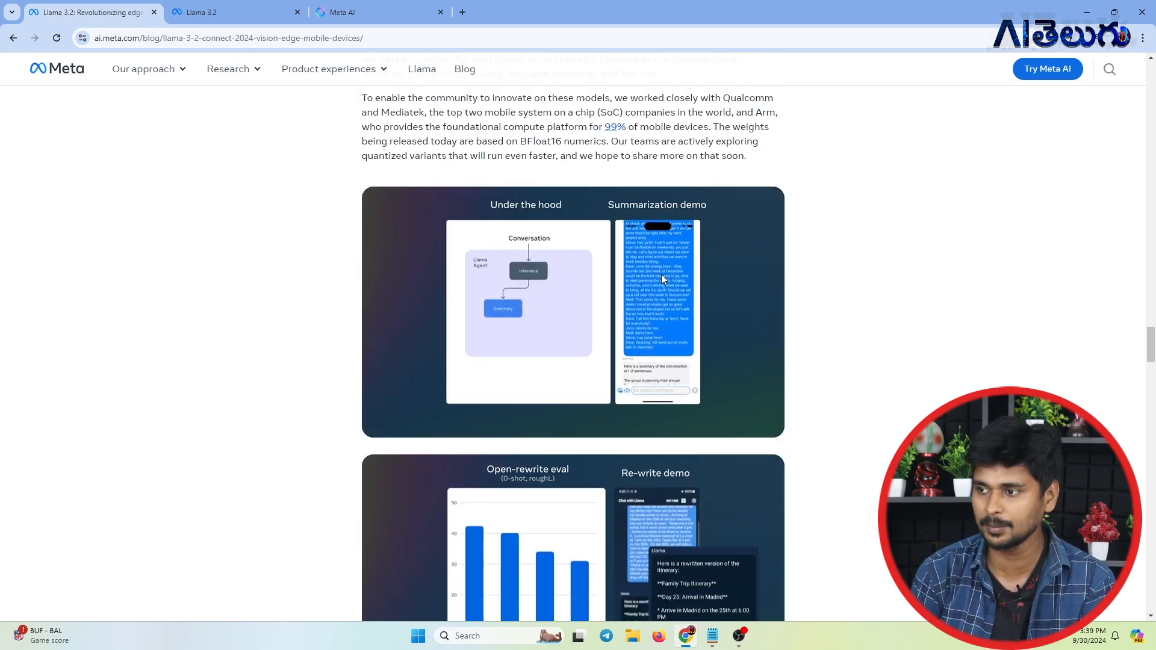
Step: Continue past the Llama Stack APIs diagram and distributions to 'System level safety'
scroll("down", 3)
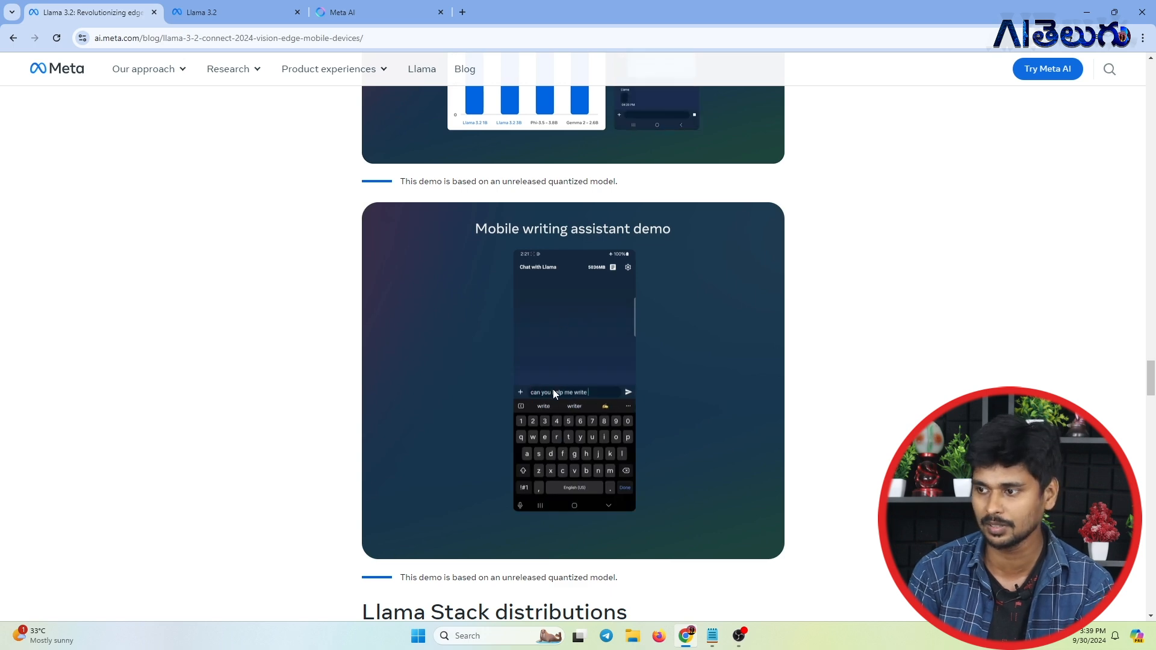
scroll("down", 3)
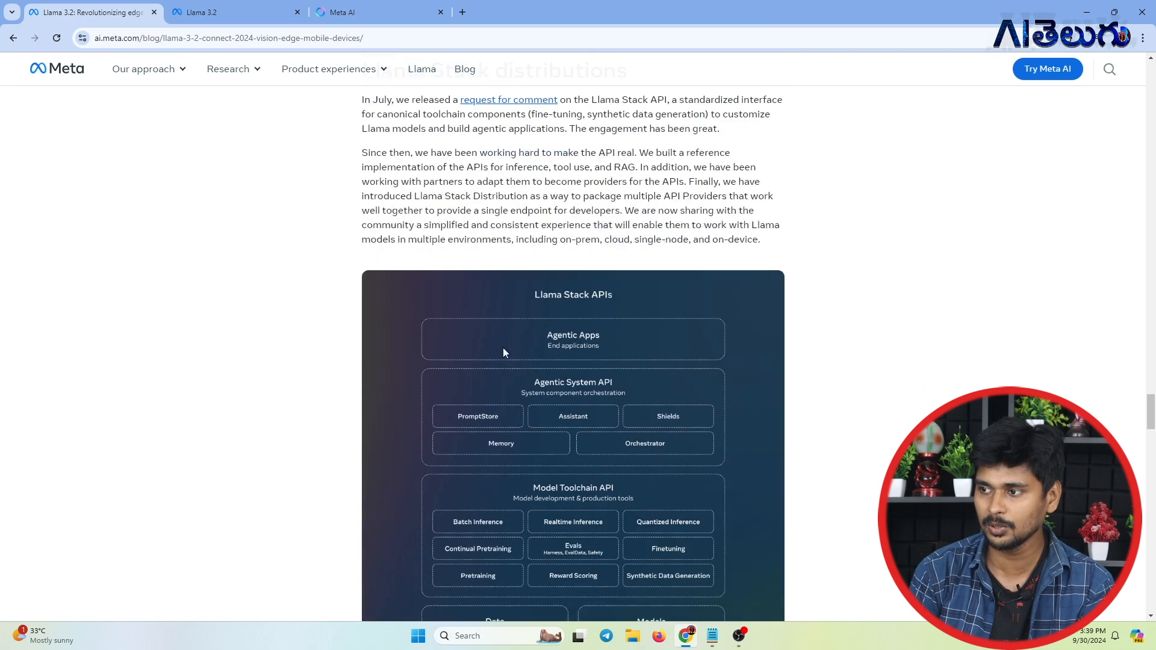
scroll("down", 3)
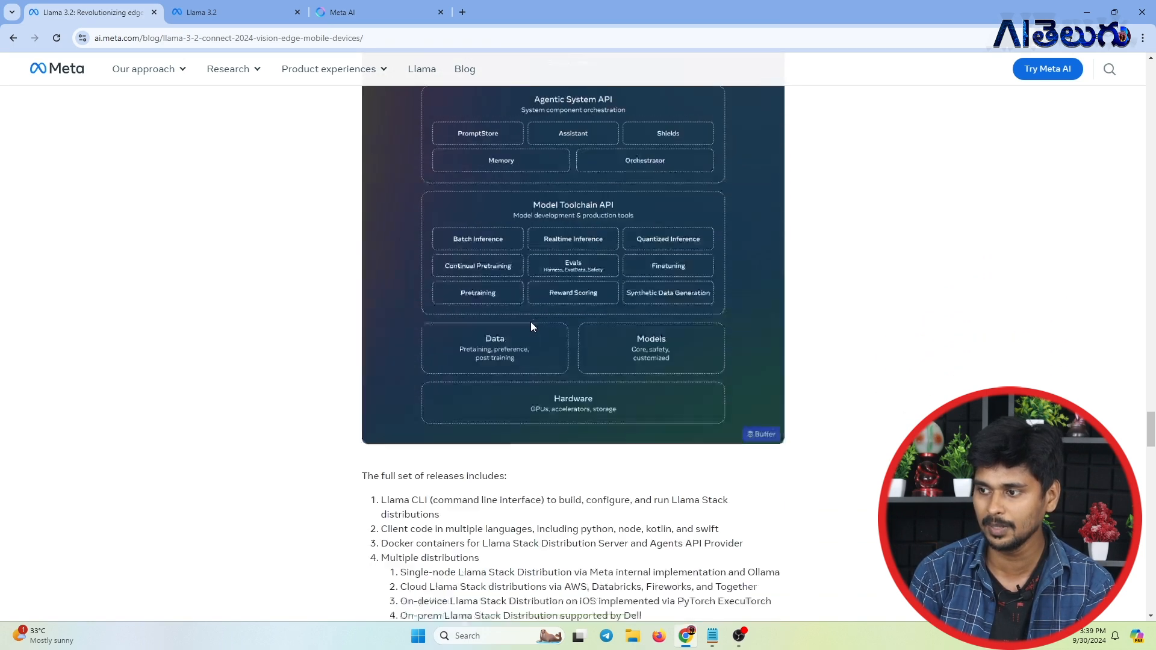
scroll("down", 3)
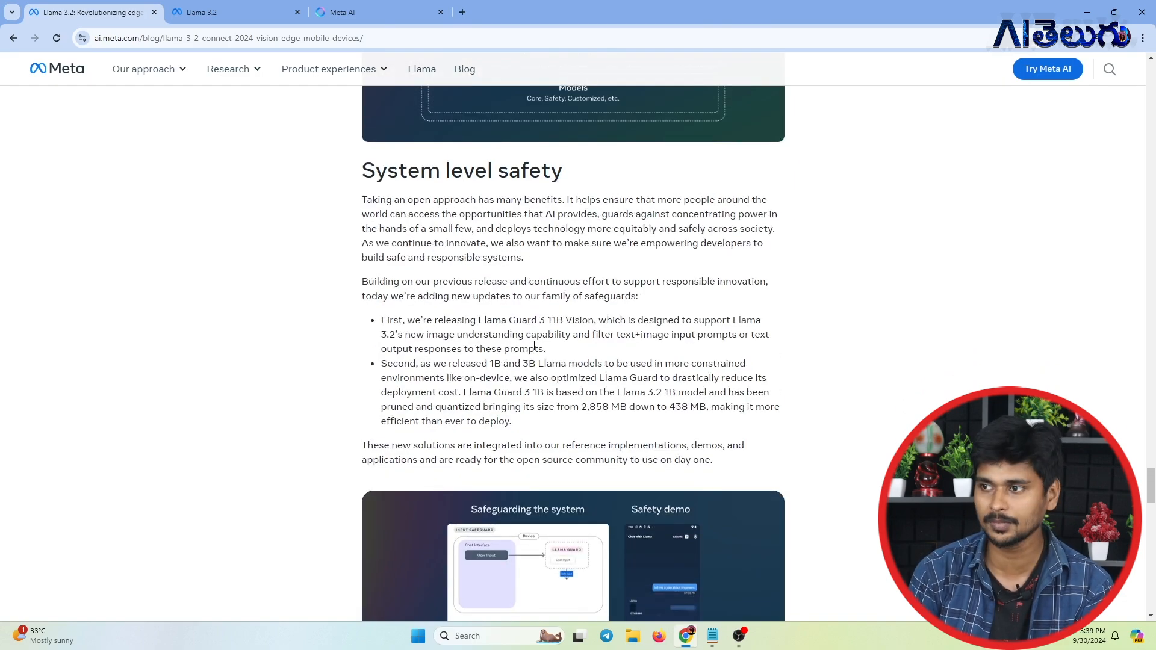
mouse_move(665, 212)
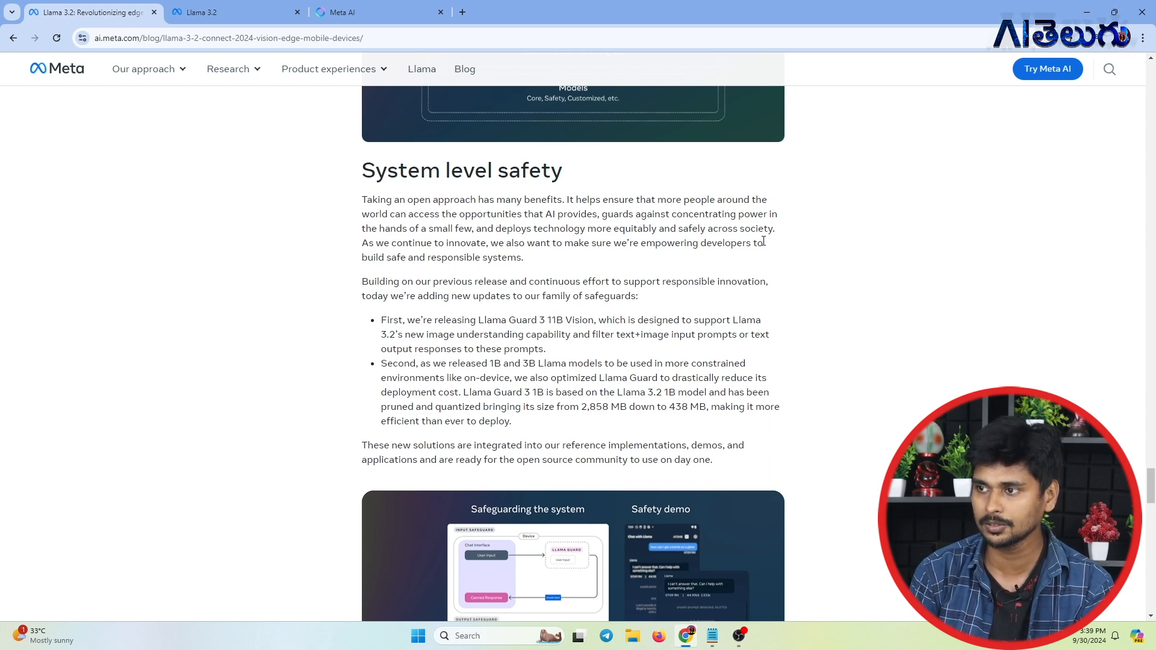
Step: Read through System level safety to the post's closing 'Try Llama 3.2 today' links and open Hugging Face
scroll("down", 3)
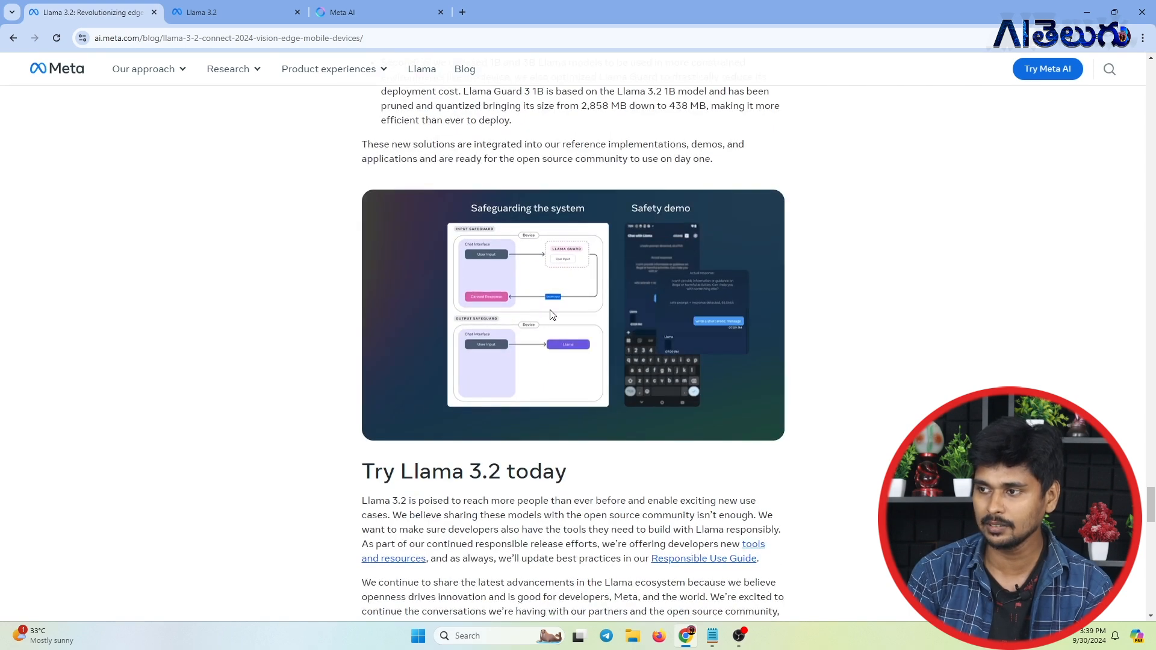
scroll("up", 3)
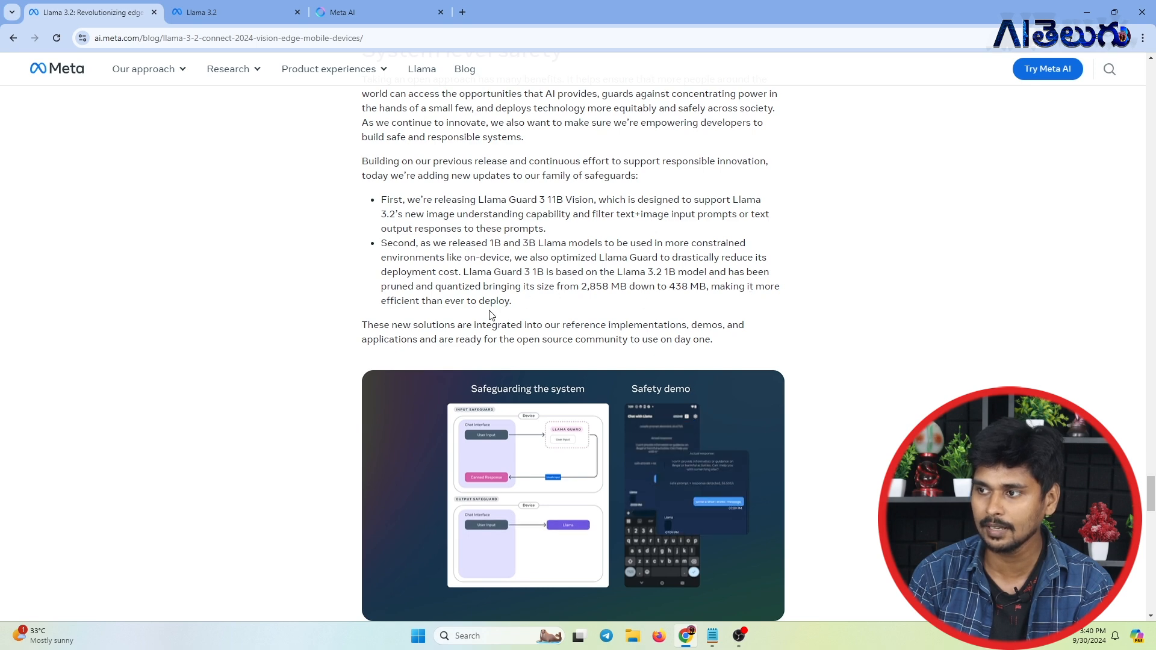
scroll("down", 3)
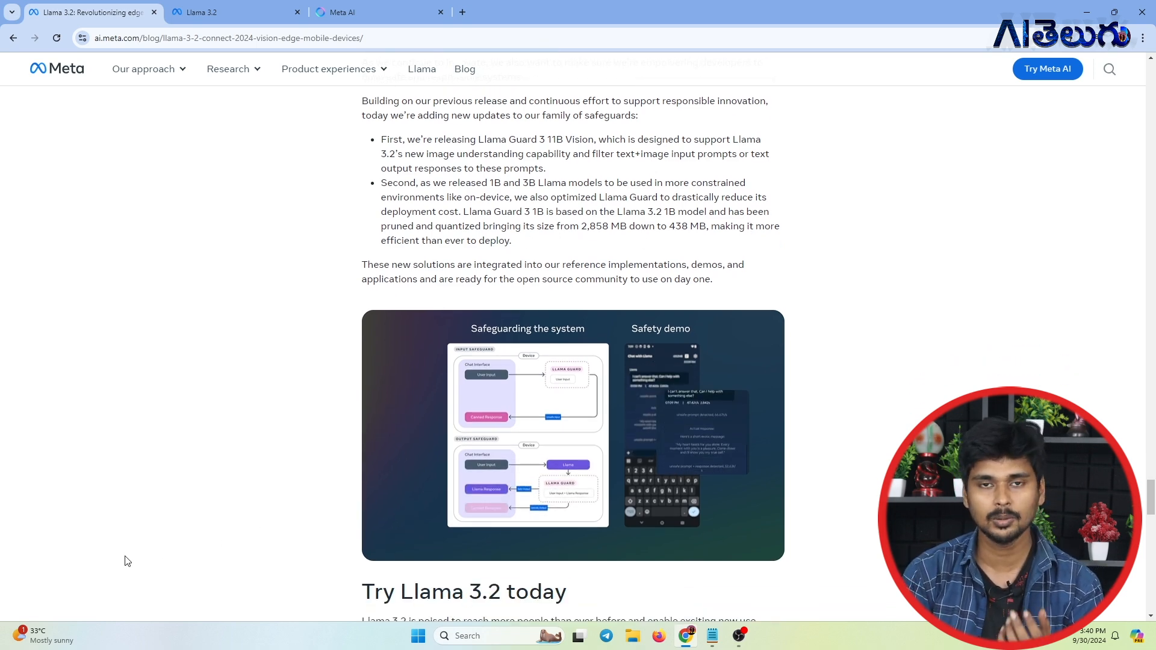
mouse_move(202, 539)
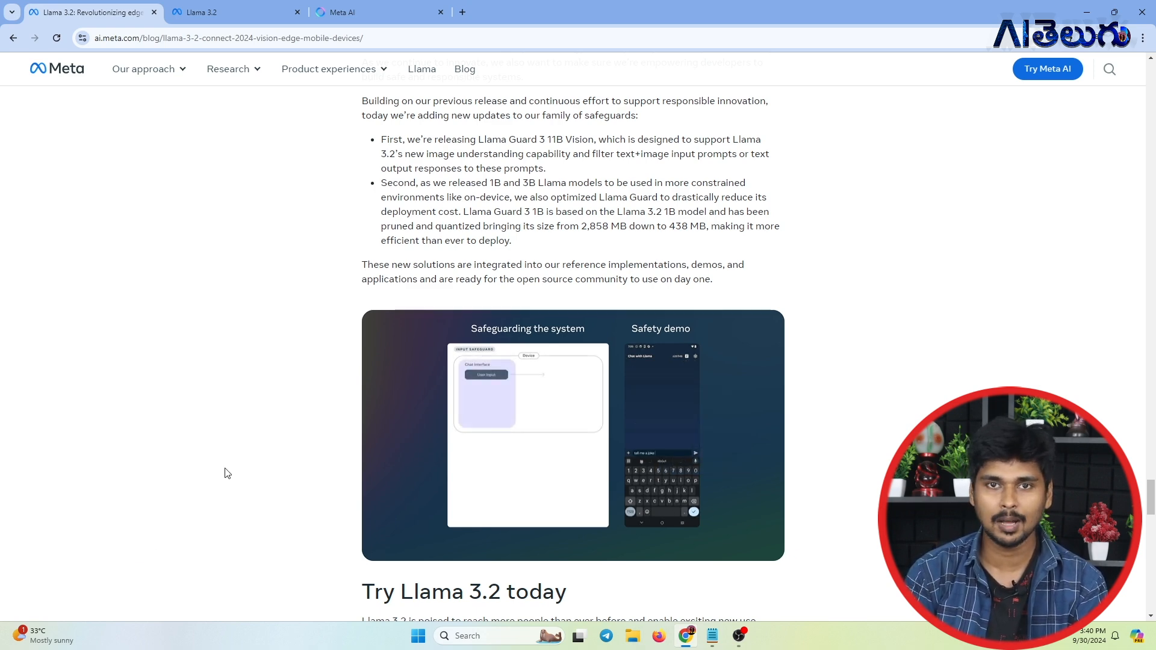
scroll("down", 3)
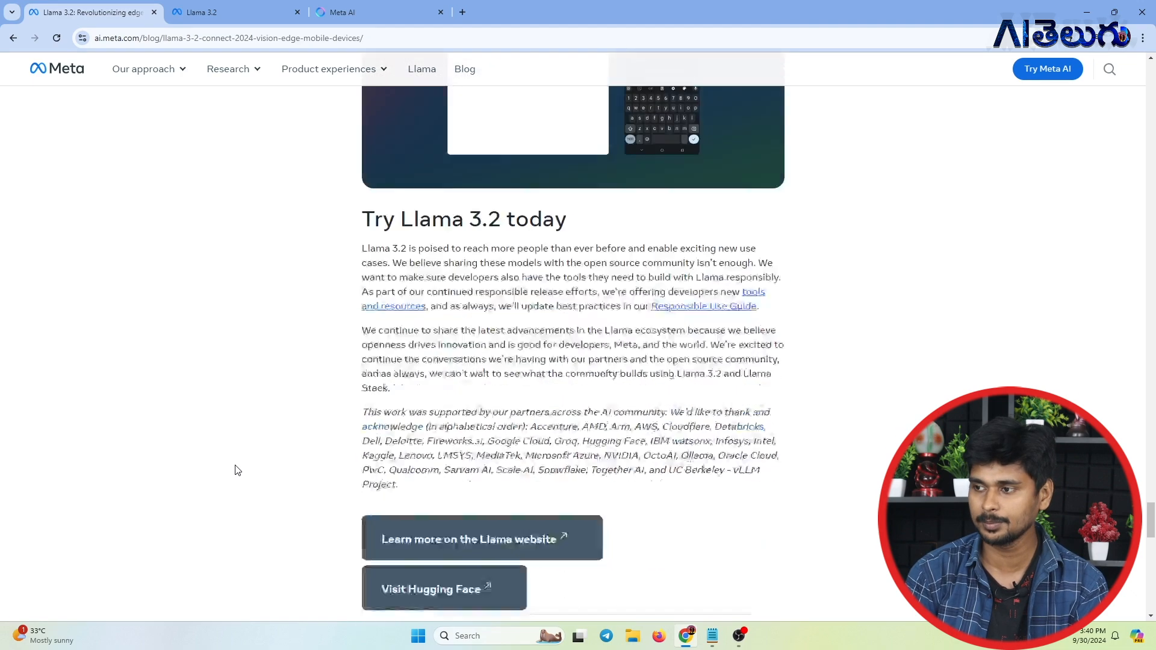
scroll("down", 3)
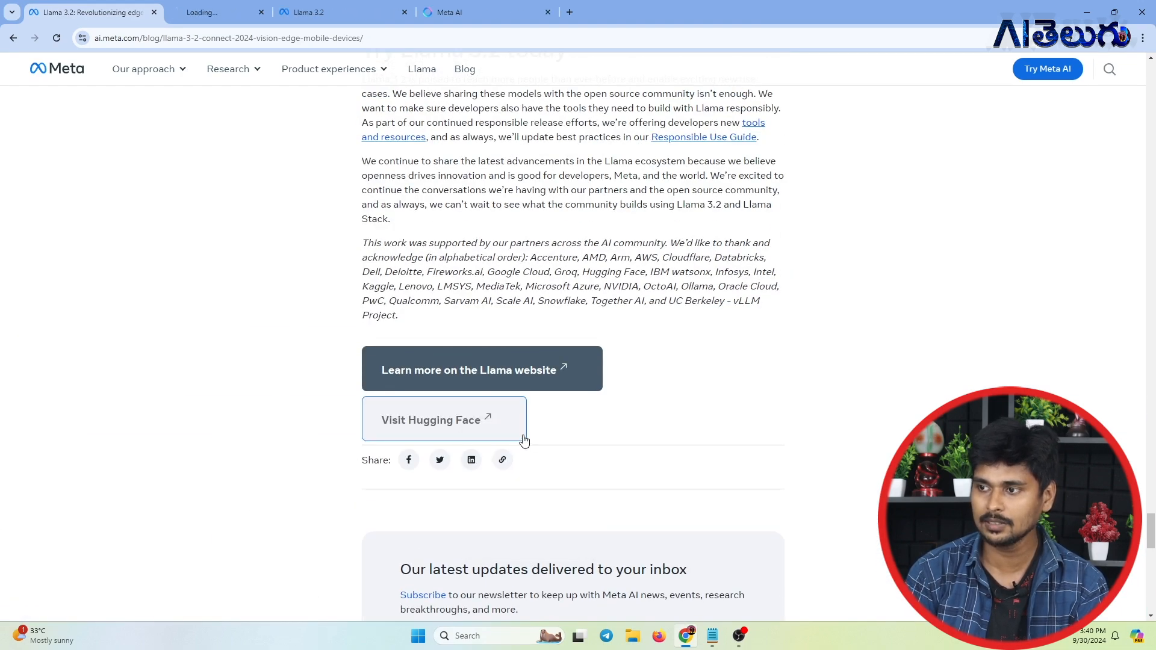
Step: Open the meta-llama organization on Hugging Face, glance at its Llama 3.2 collections, then go to Meta AI
left_click(443, 419)
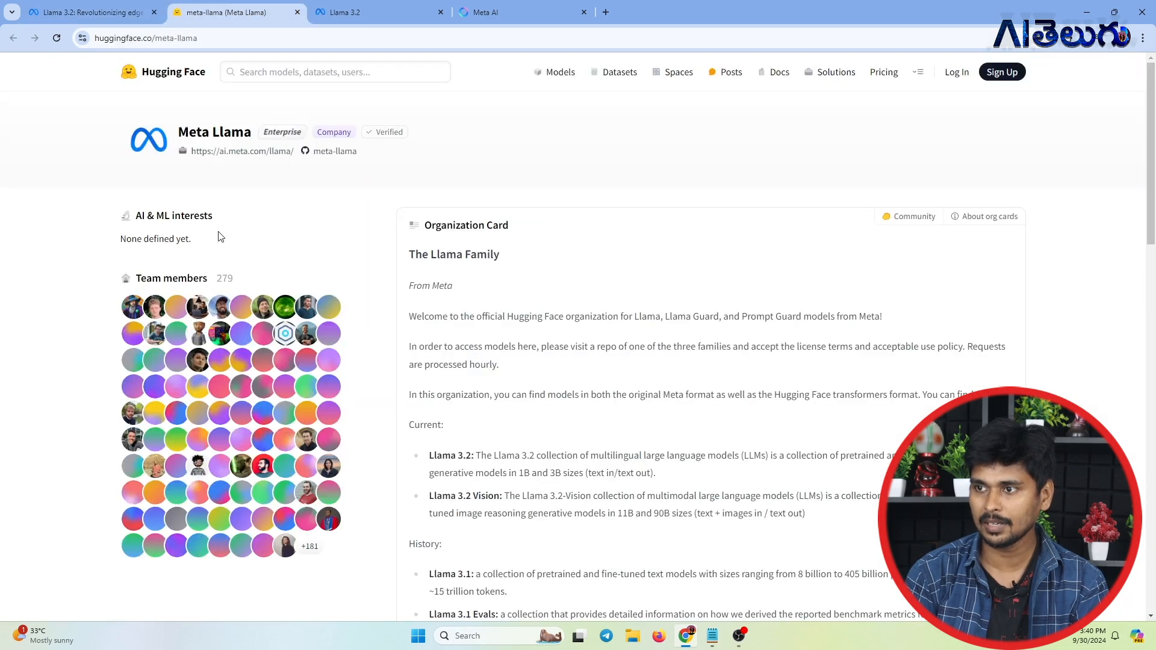
scroll("down", 3)
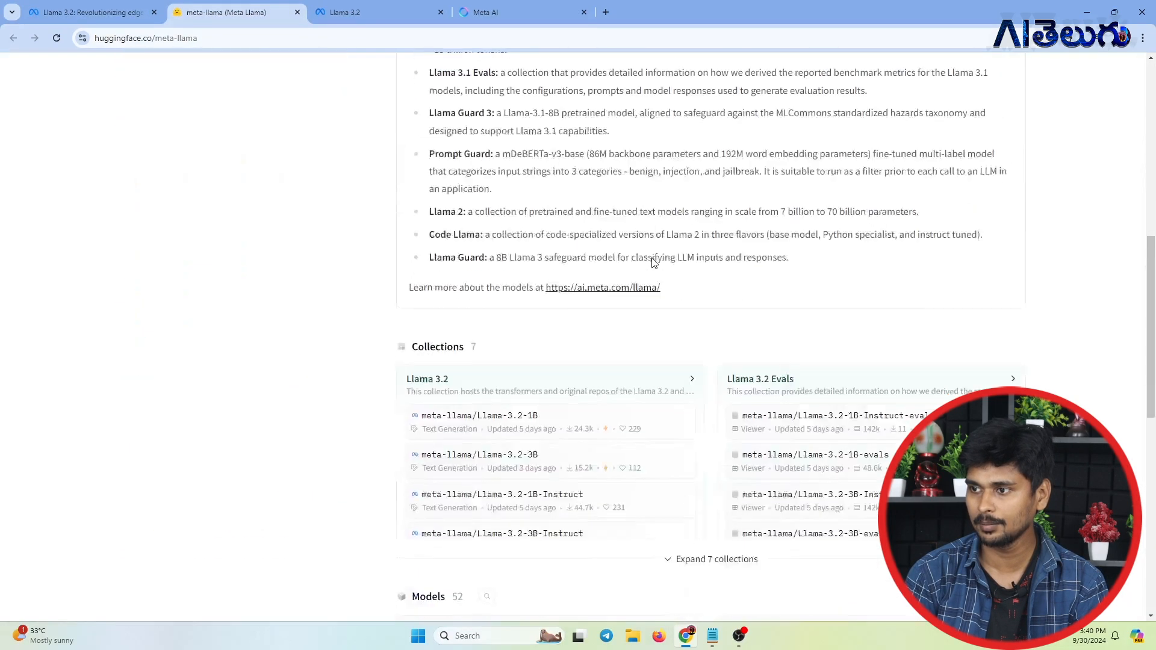
scroll("up", 3)
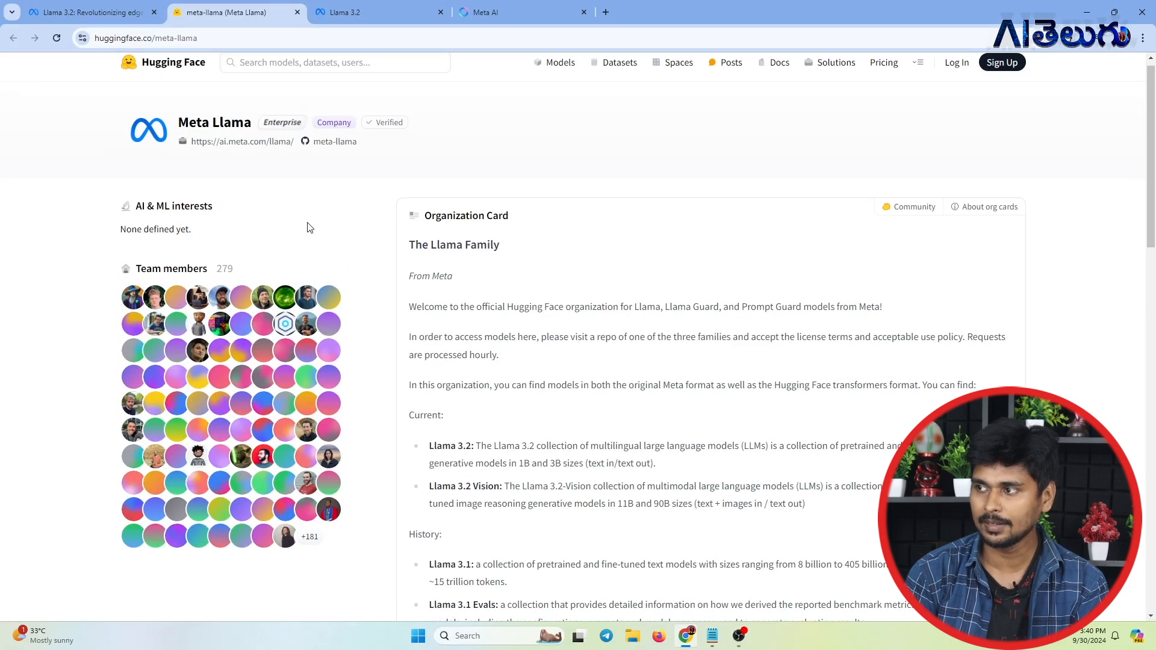
mouse_move(248, 339)
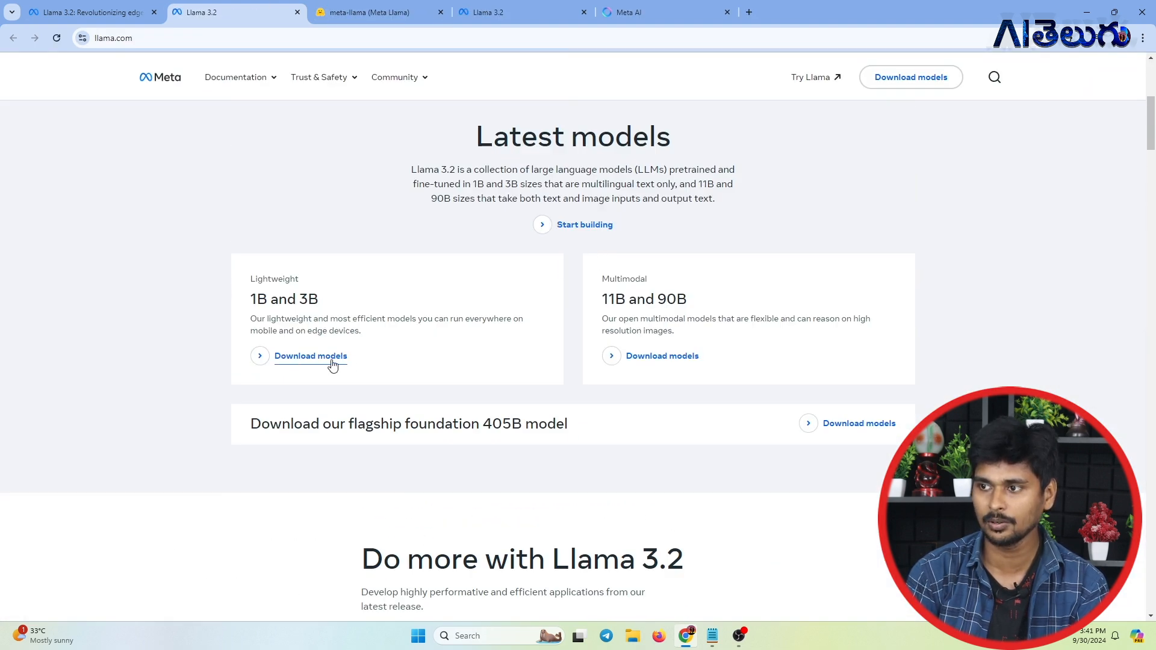
mouse_move(379, 355)
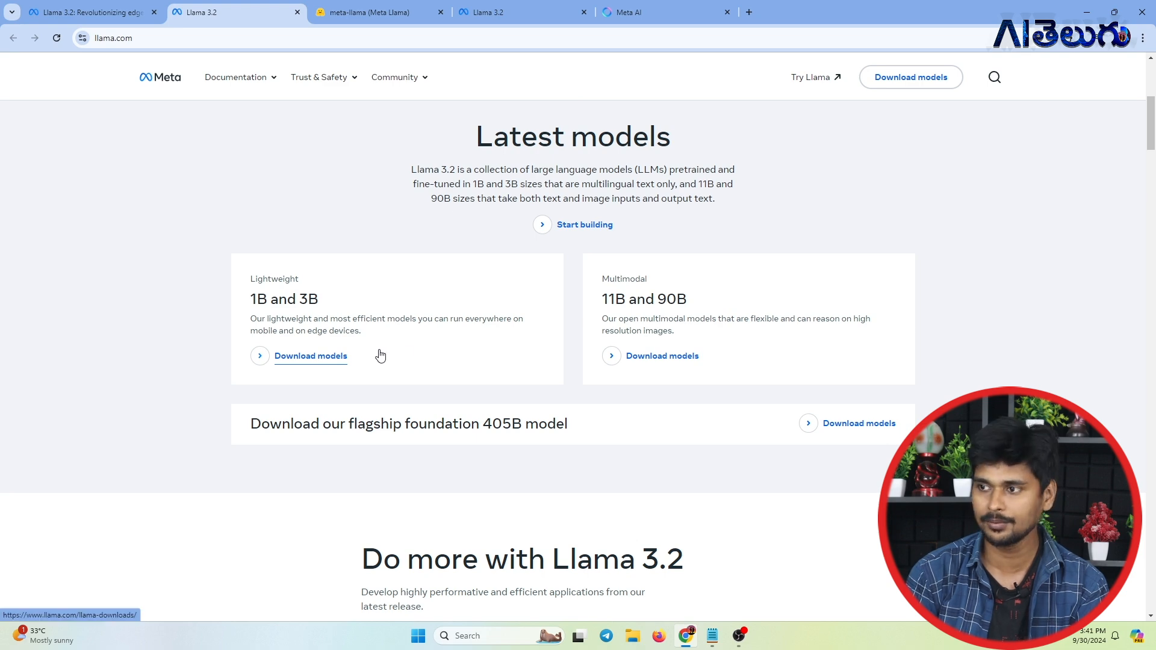
left_click(649, 12)
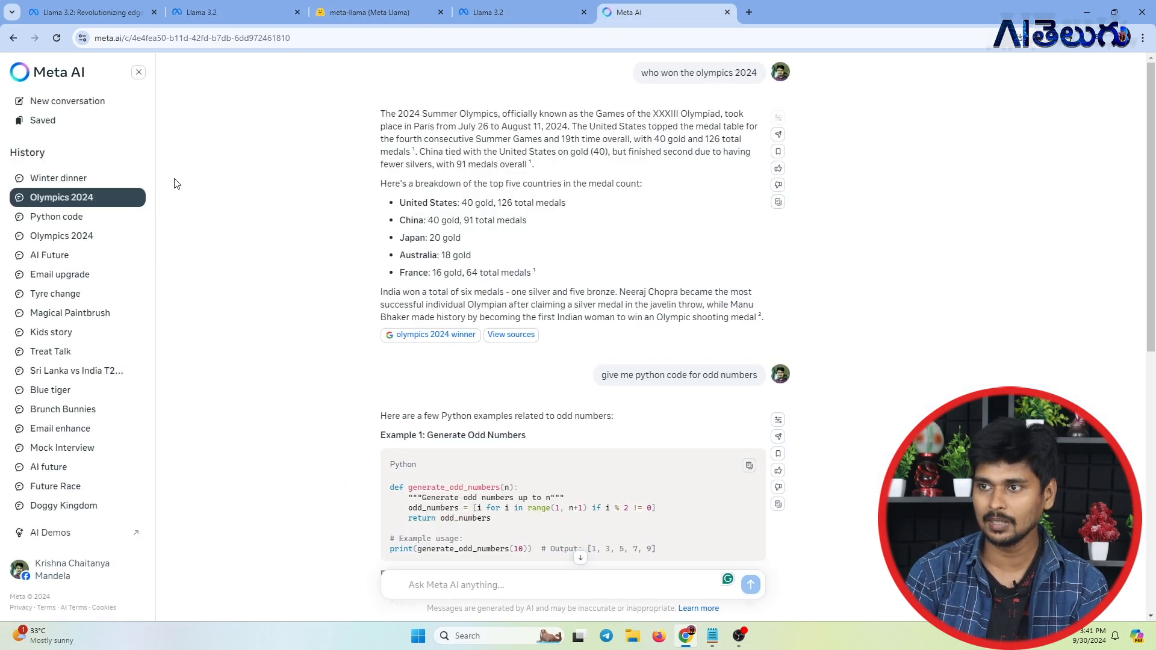
Step: Start a new Meta AI chat generating 'A mouse singing' images, then return to the blog's image demo
left_click(67, 101)
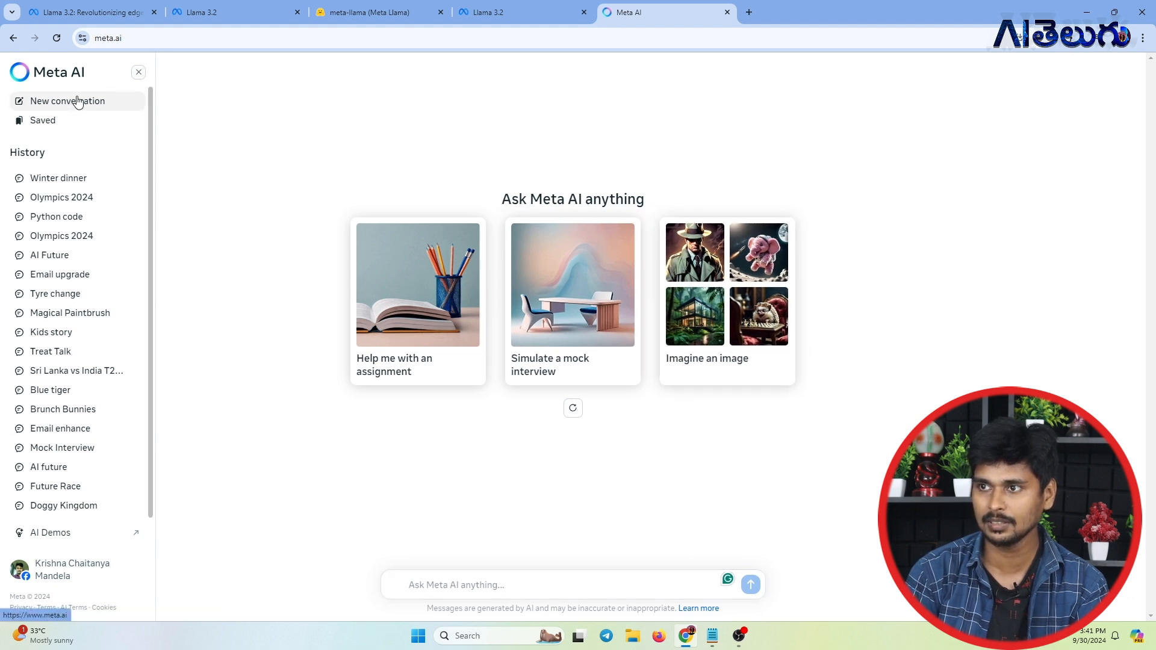
mouse_move(436, 424)
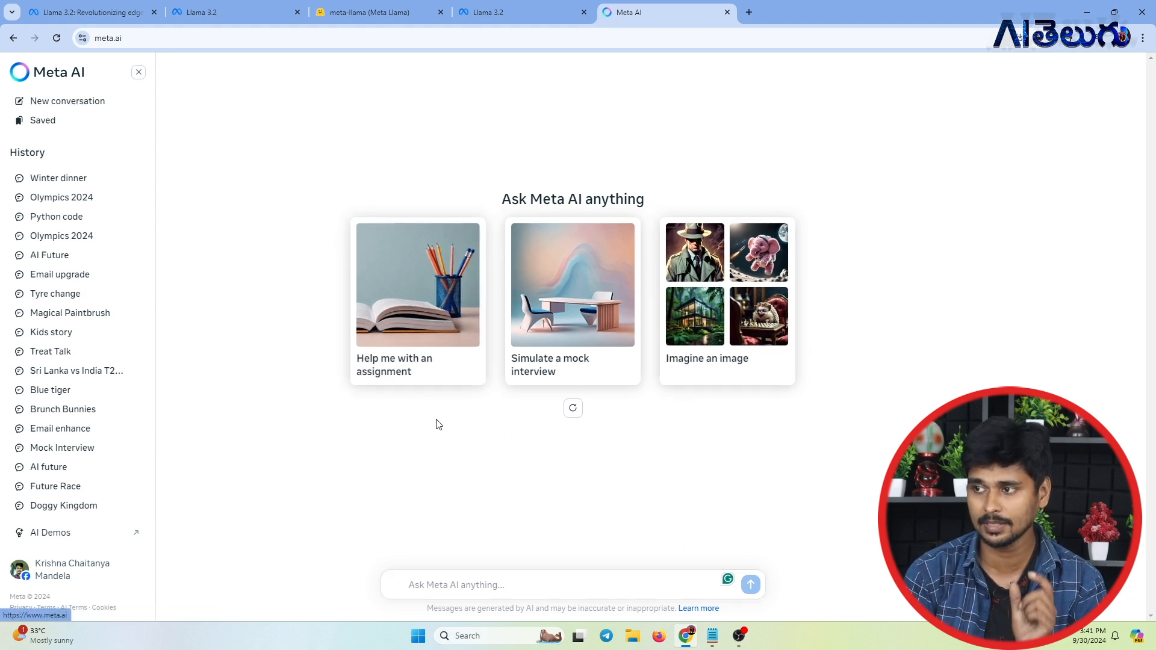
left_click(725, 295)
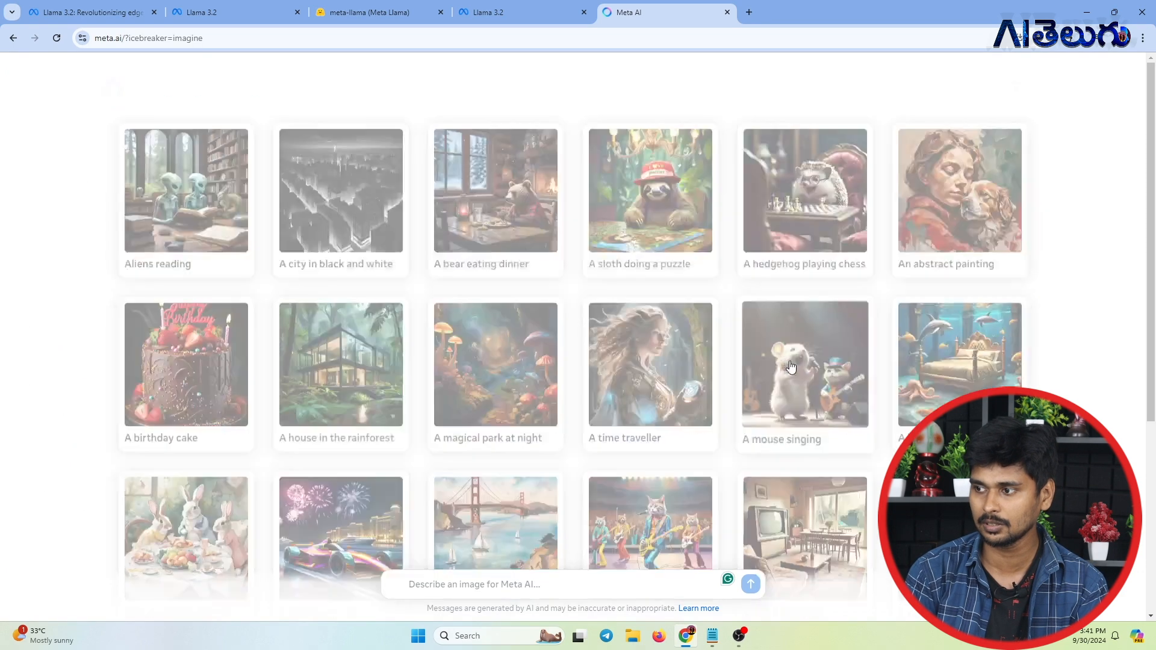
left_click(751, 584)
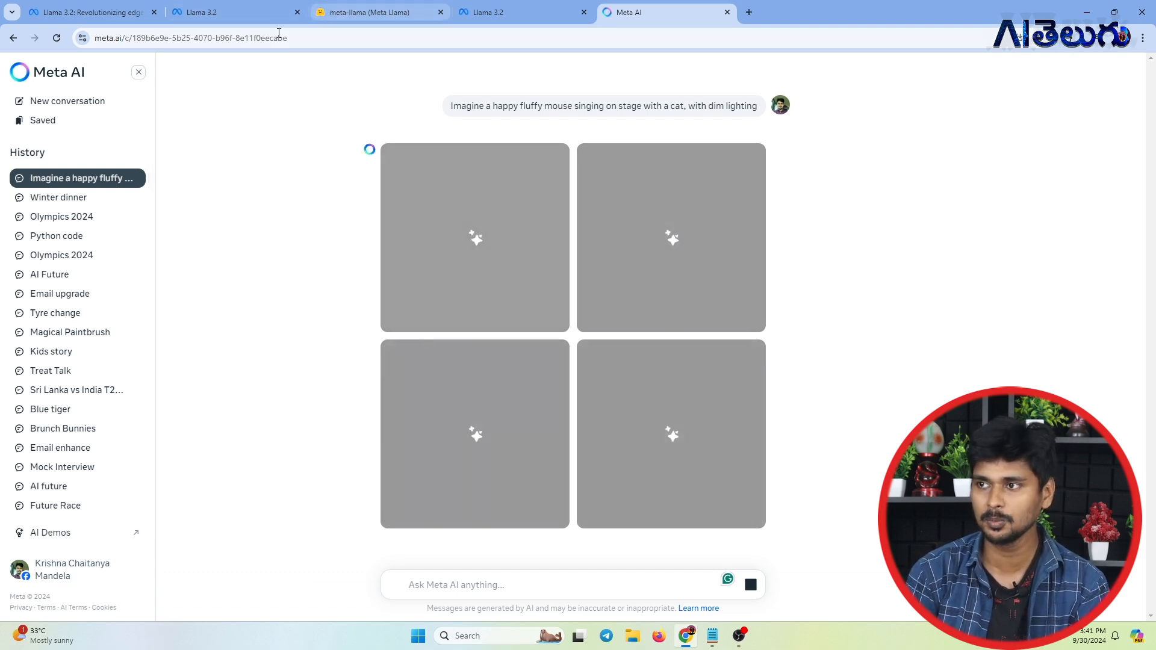
left_click(87, 12)
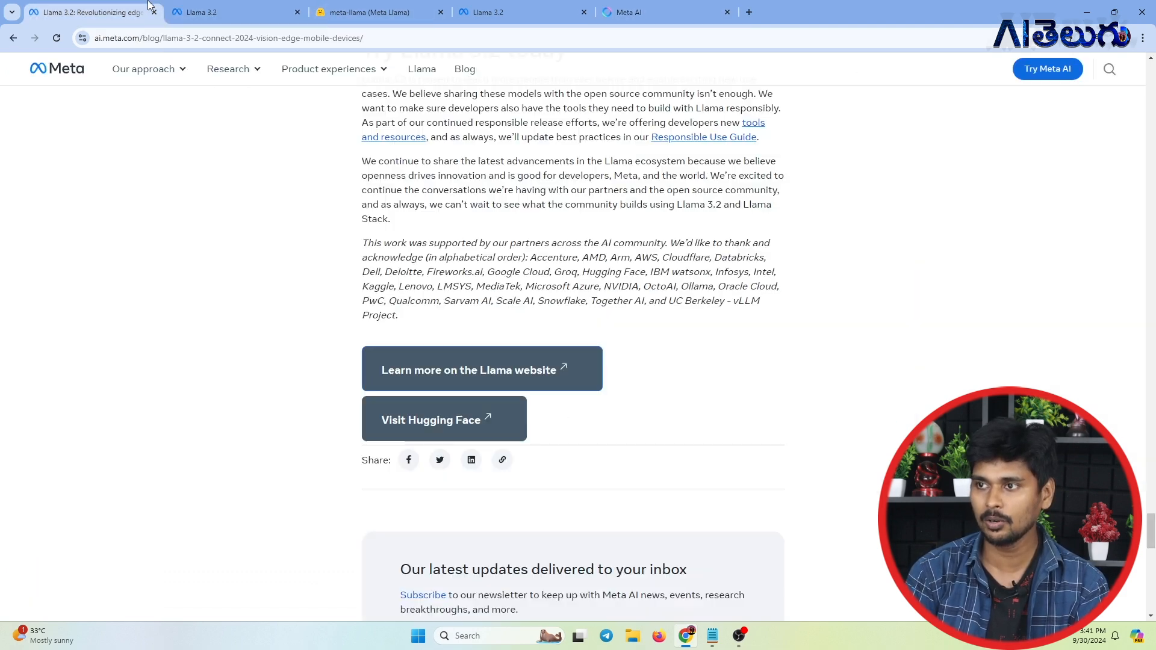
scroll("up", 3)
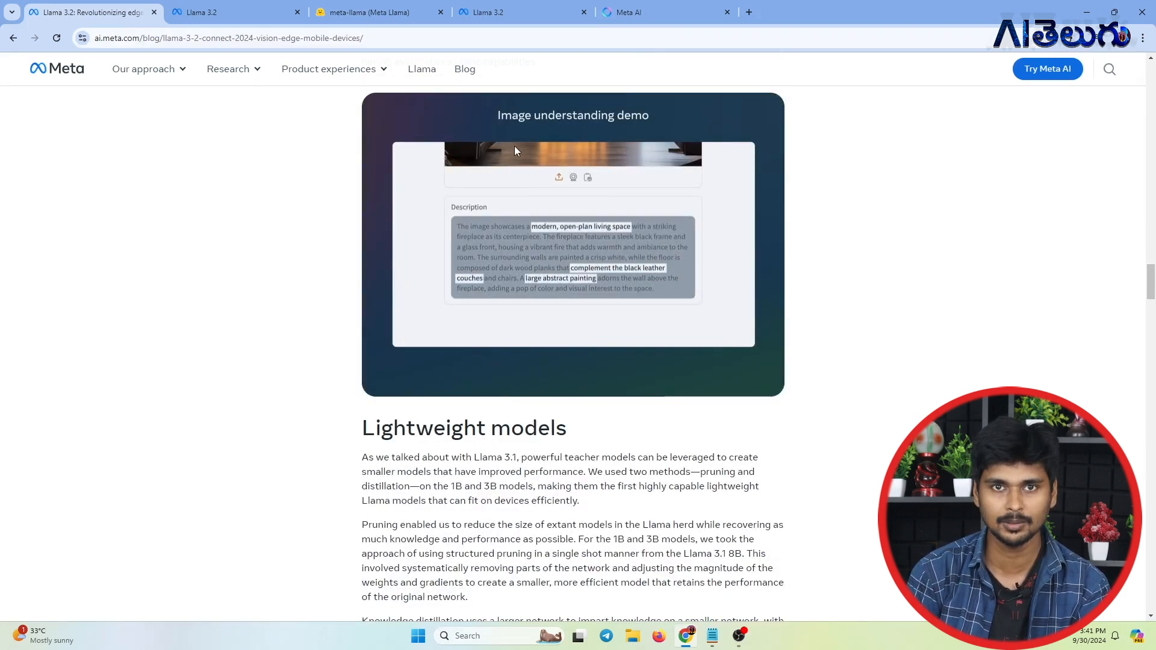
Step: View the four generated singing-mouse-and-cat images in the Feline Duet chat, then return to the blog
left_click(653, 12)
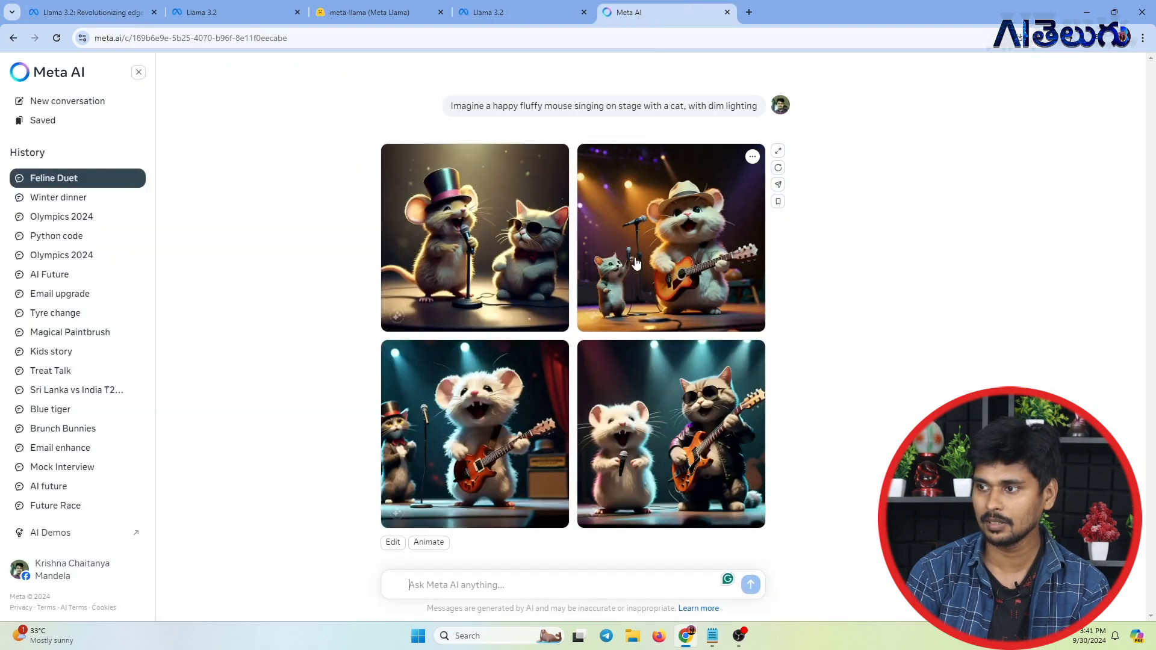
mouse_move(695, 110)
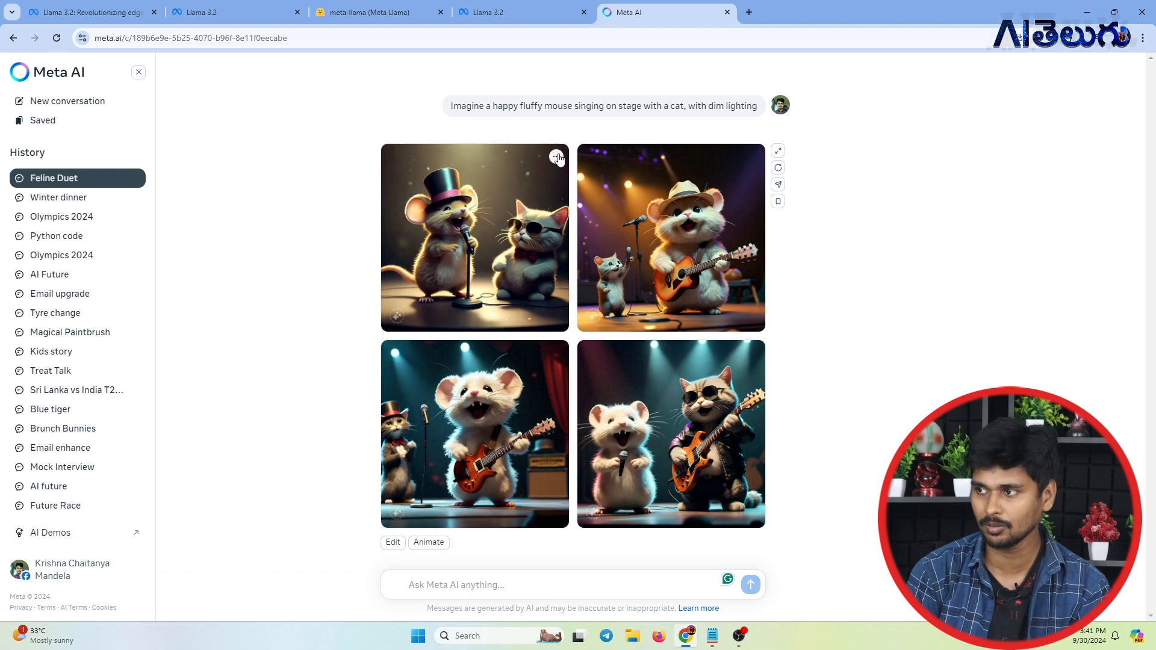
left_click(475, 237)
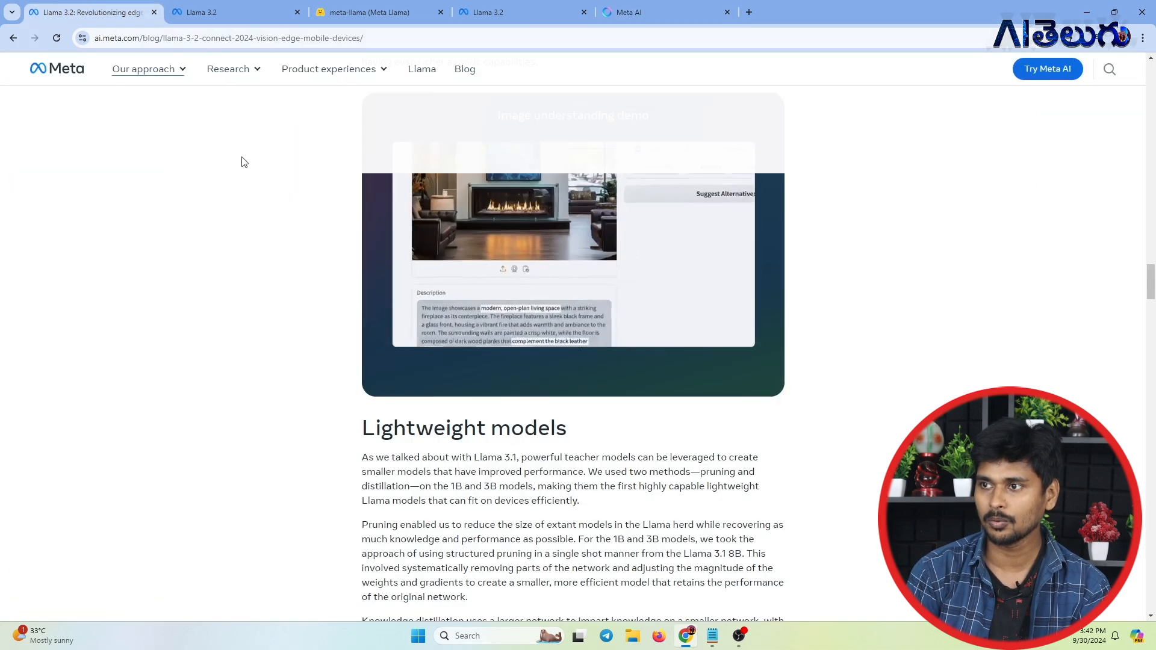
Step: Scroll the Llama 3.2 post up past the image understanding demo to the 'Meet Llama 3.2' heading
scroll("up", 3)
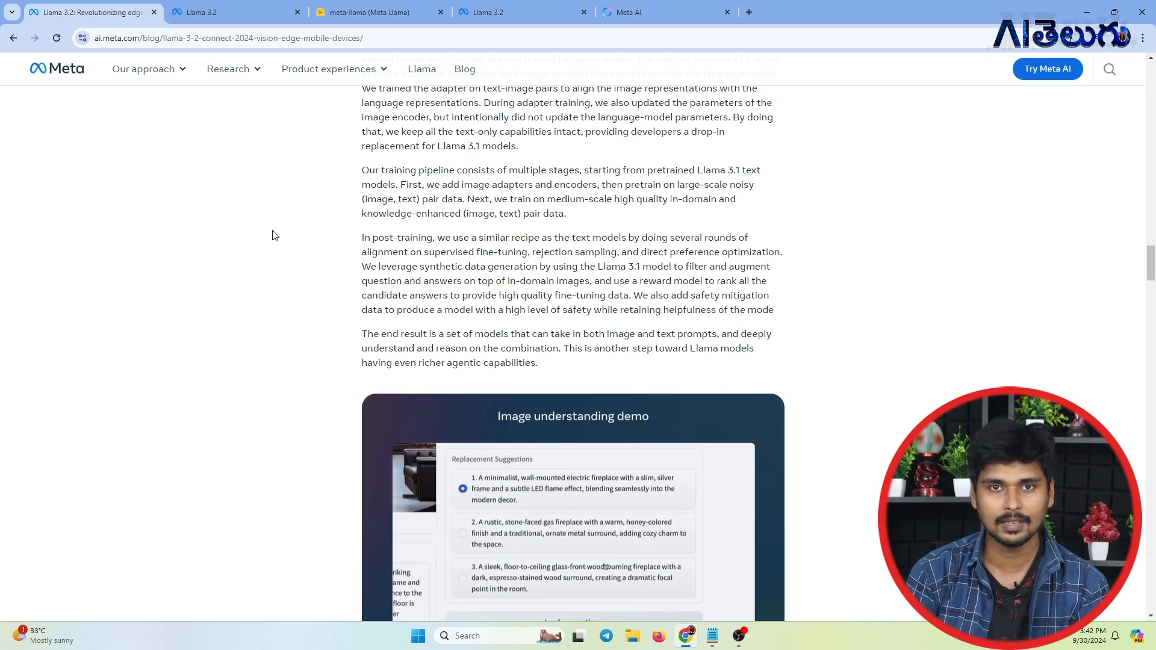
left_click(463, 577)
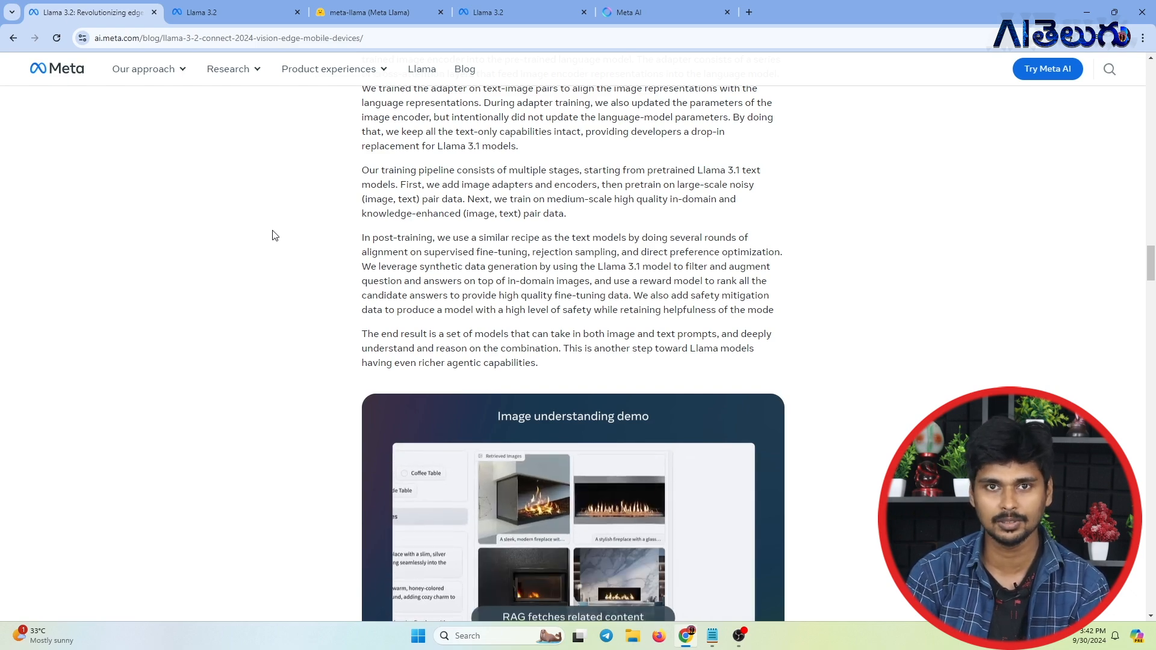
scroll("up", 3)
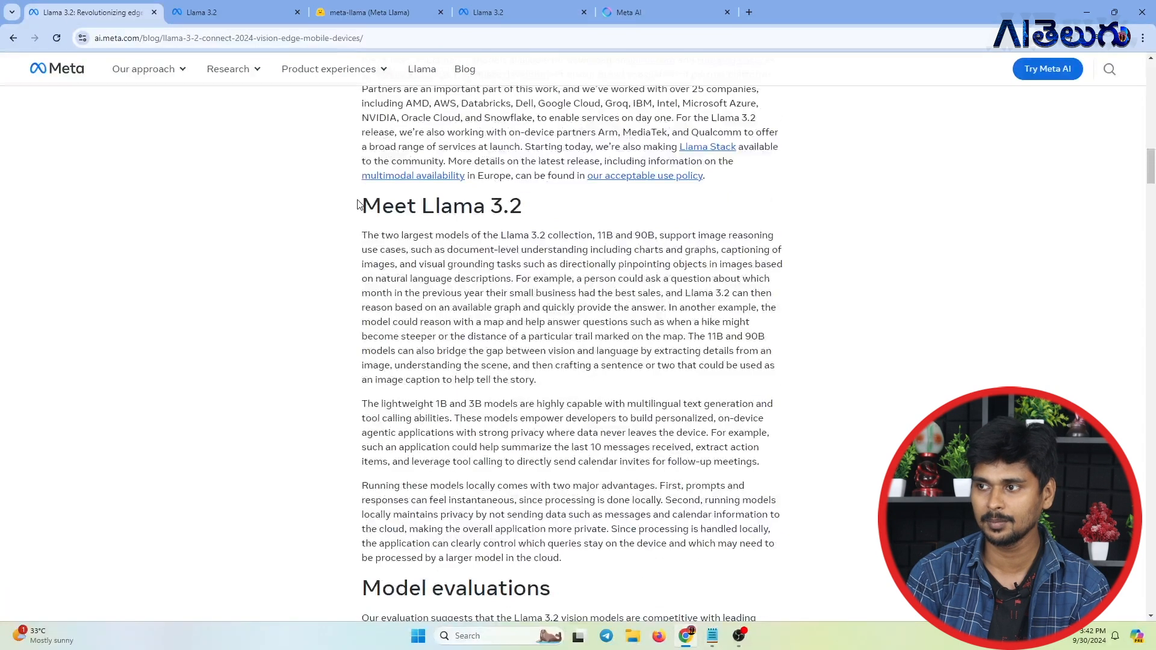